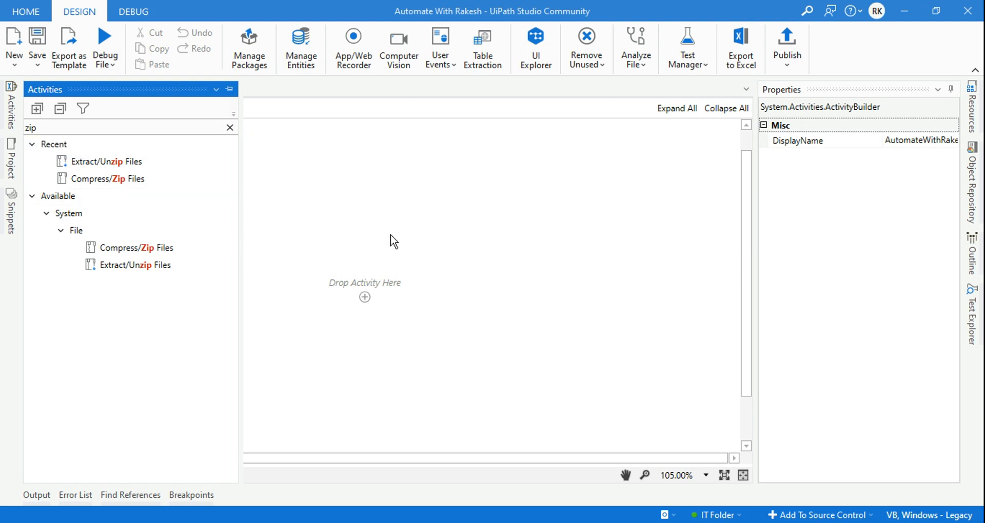
mouse_move(134, 265)
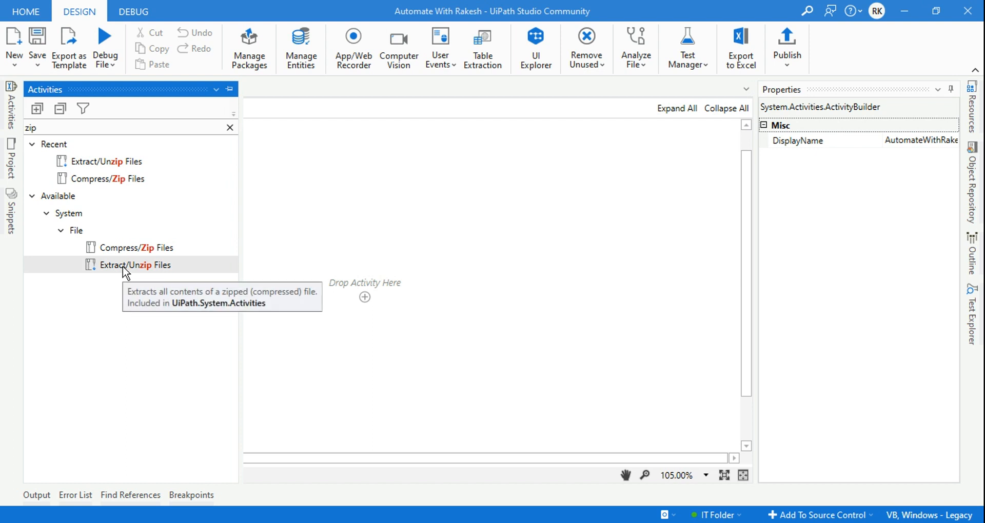
mouse_move(167, 277)
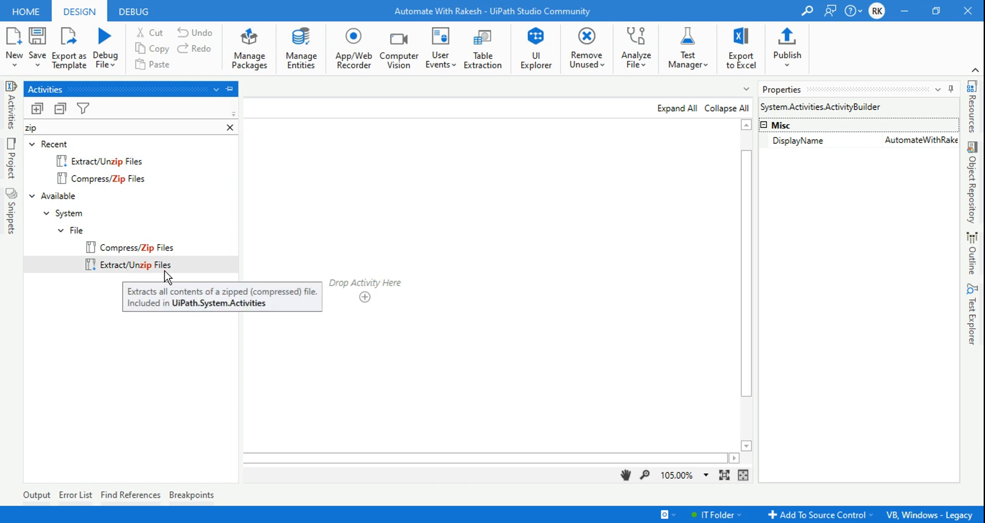
mouse_move(144, 279)
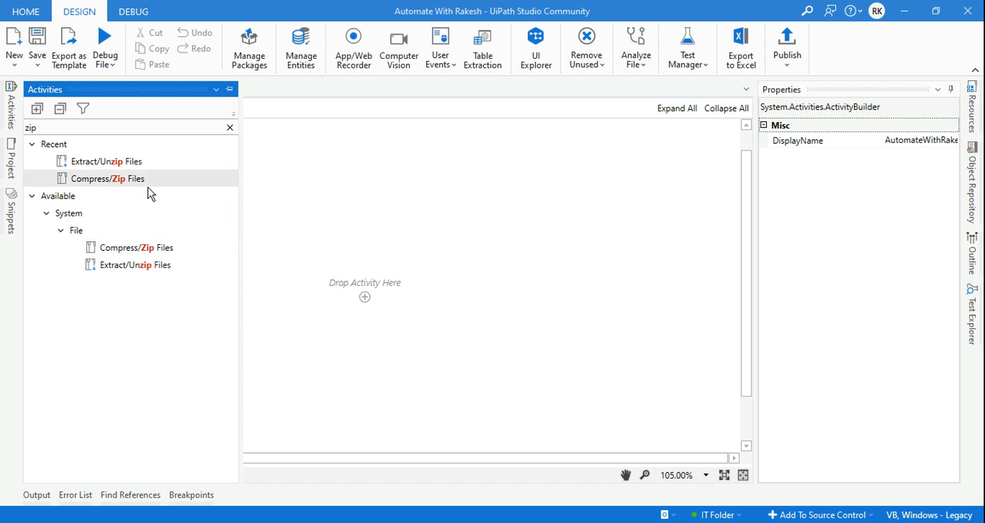
mouse_move(148, 248)
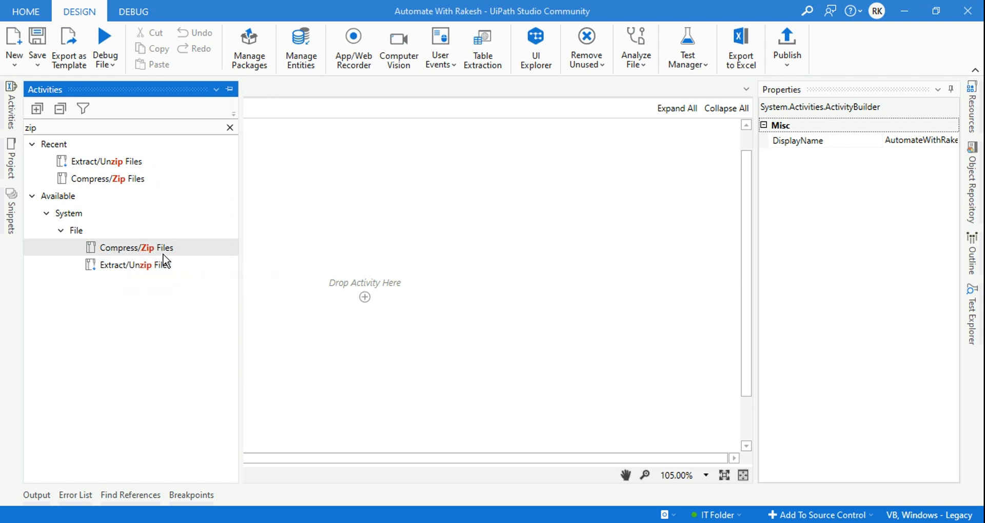
mouse_move(278, 269)
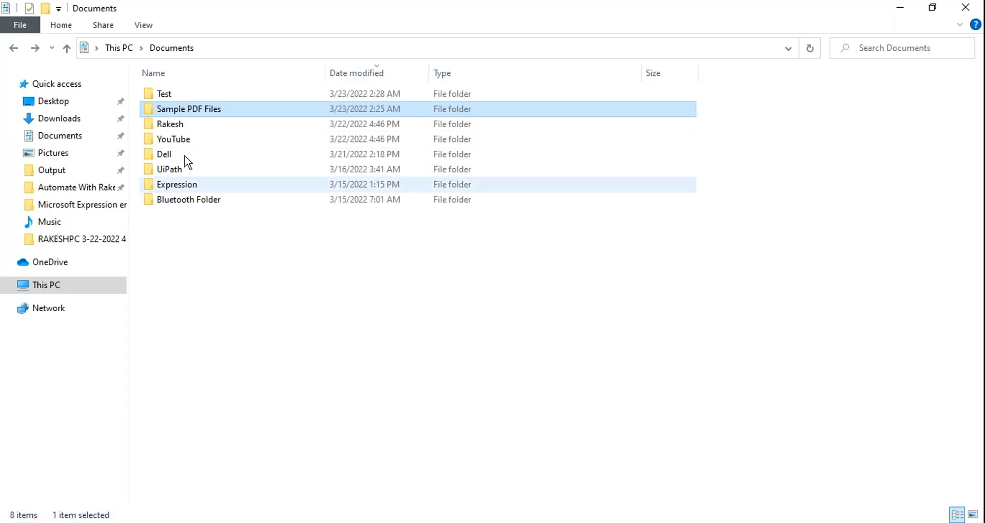
Compress the Sample PDF Files folder of invoice PDFs into a 177 KB zip in Documents
double_click(188, 108)
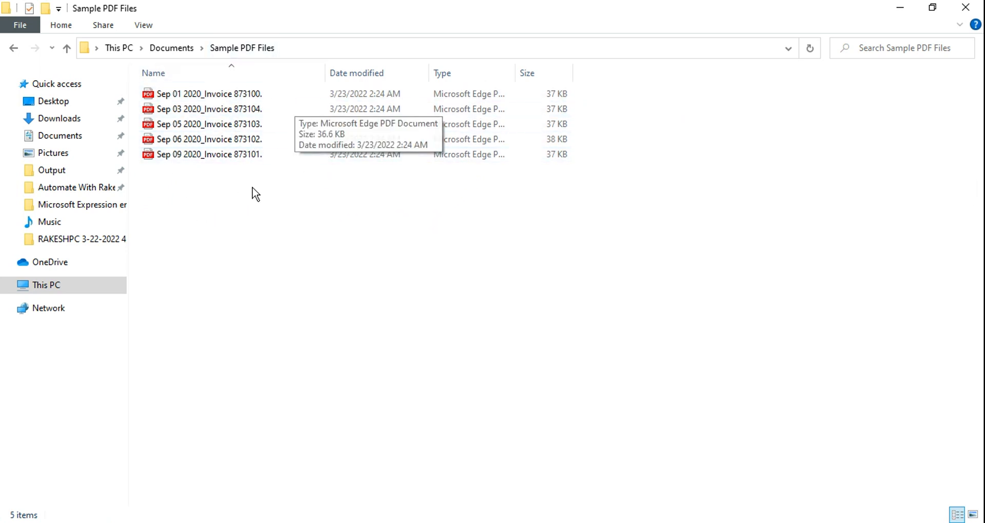
mouse_move(192, 62)
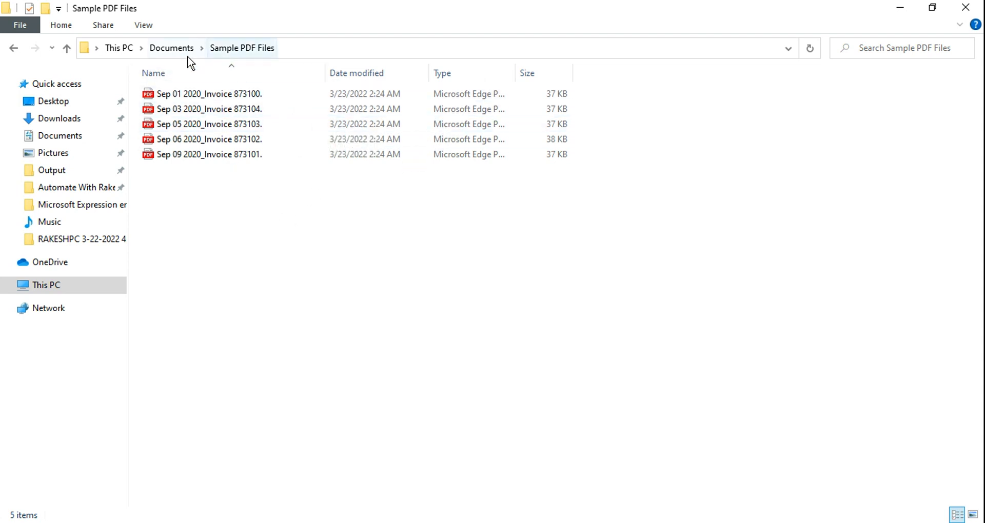
click(172, 48)
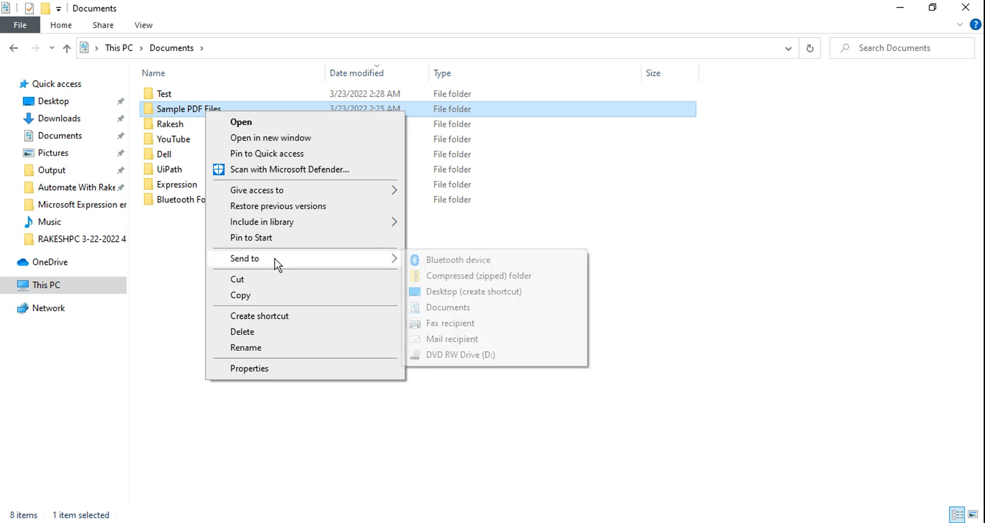
click(479, 276)
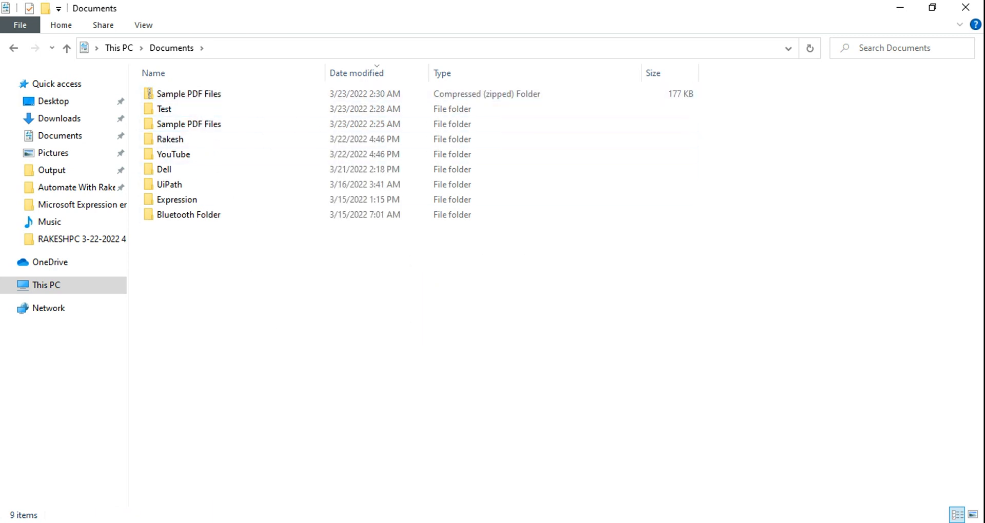
click(164, 108)
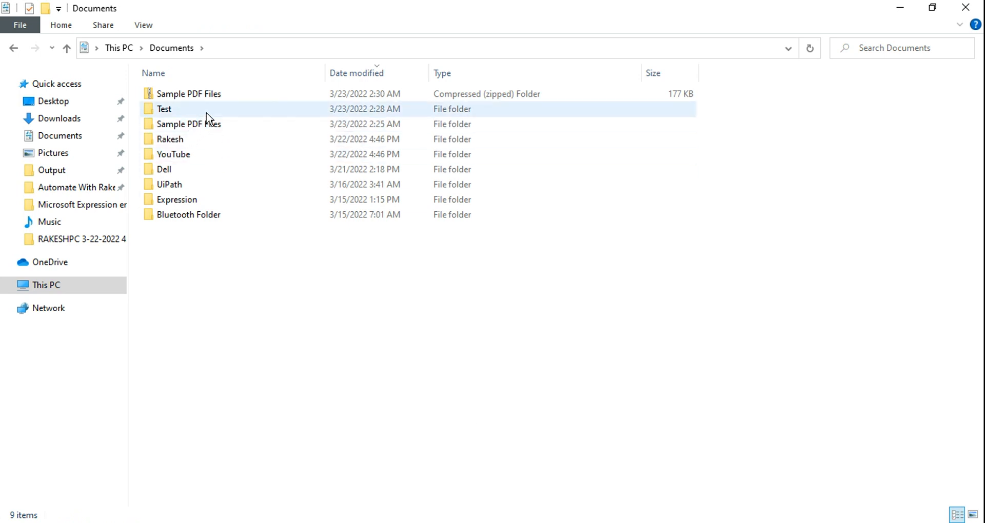
mouse_move(197, 104)
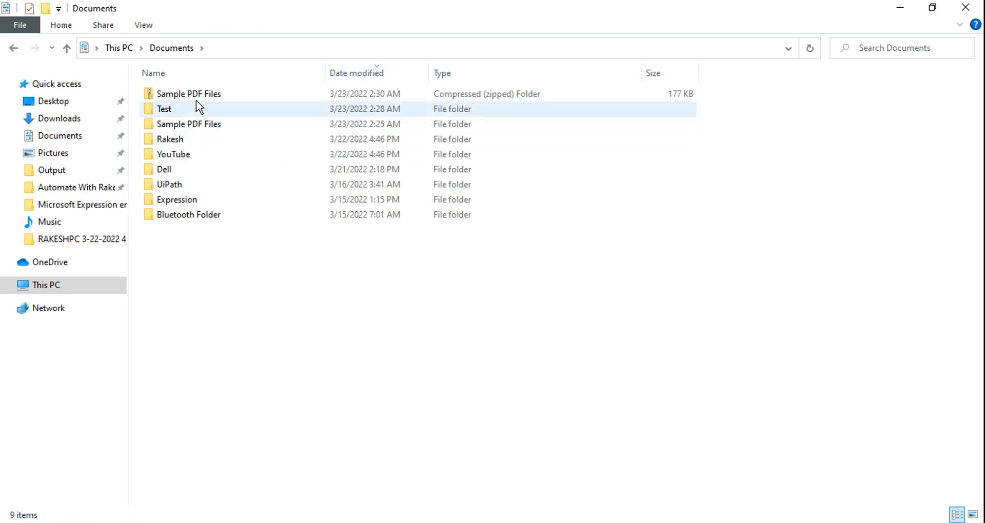
mouse_move(202, 94)
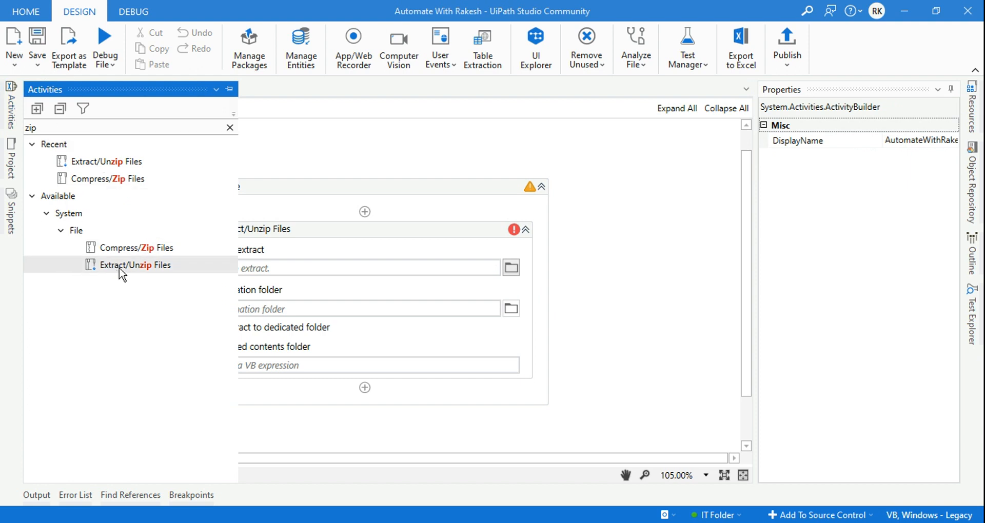
mouse_move(163, 279)
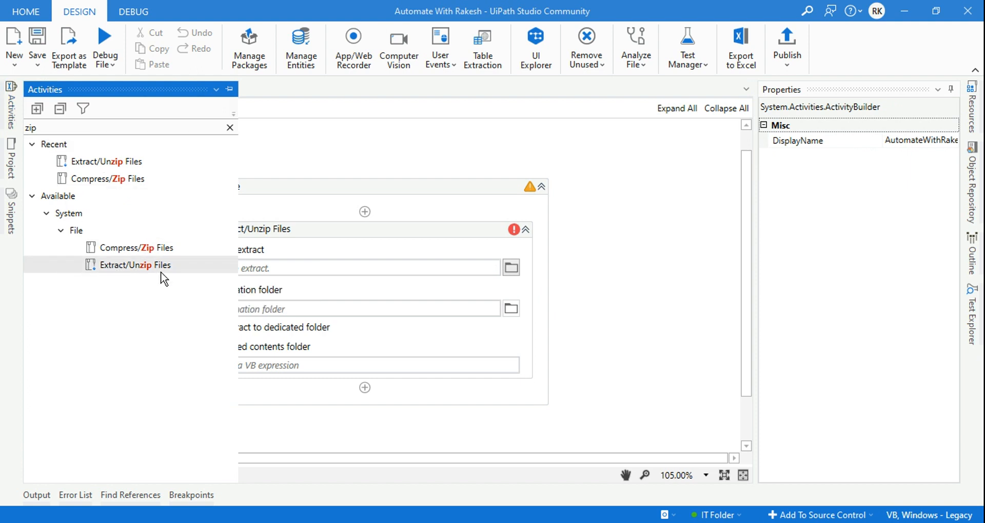
mouse_move(134, 265)
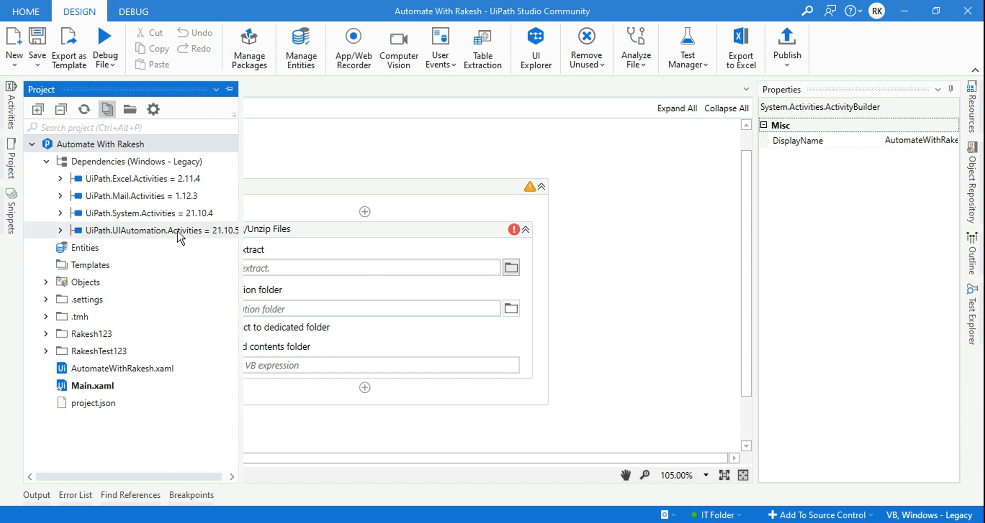
mouse_move(143, 213)
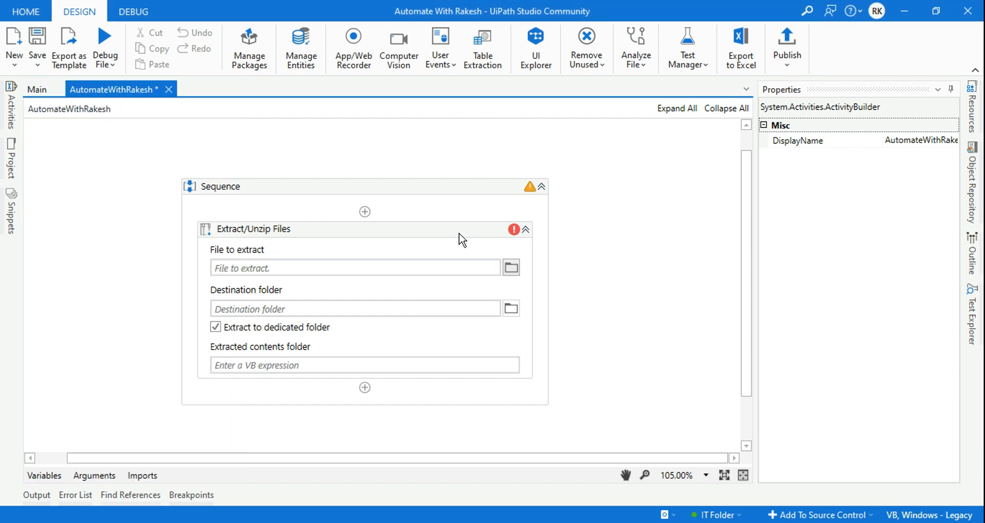
Select the newly placed Extract/Unzip Files activity to show its properties
click(253, 229)
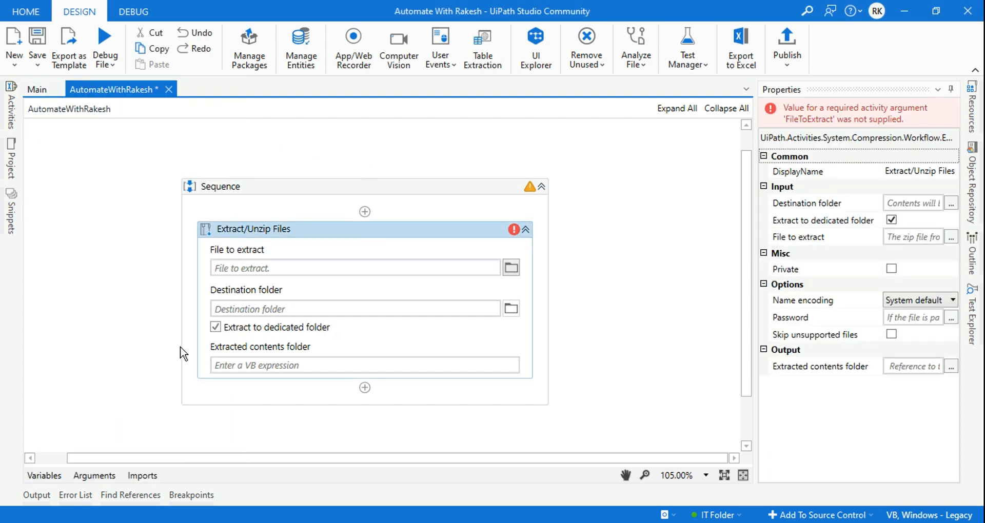
mouse_move(355, 268)
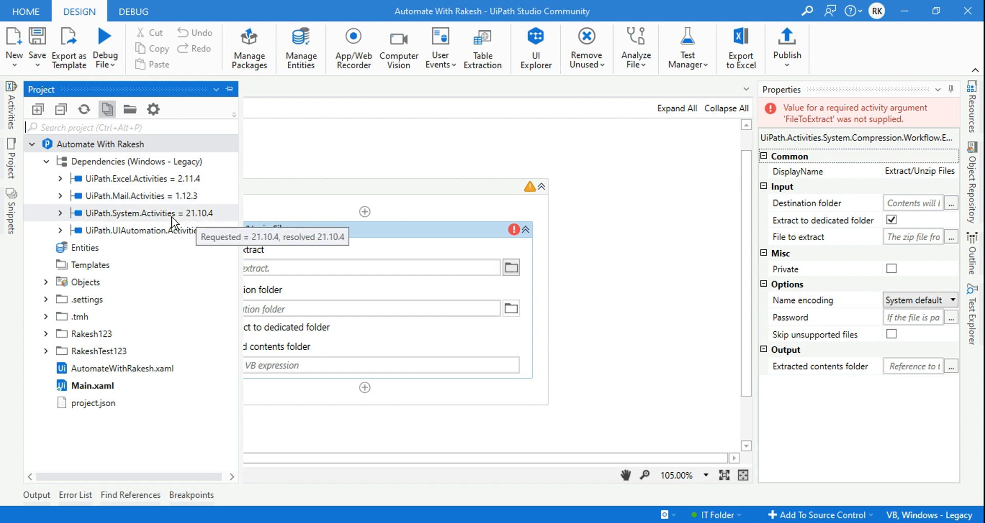
mouse_move(206, 224)
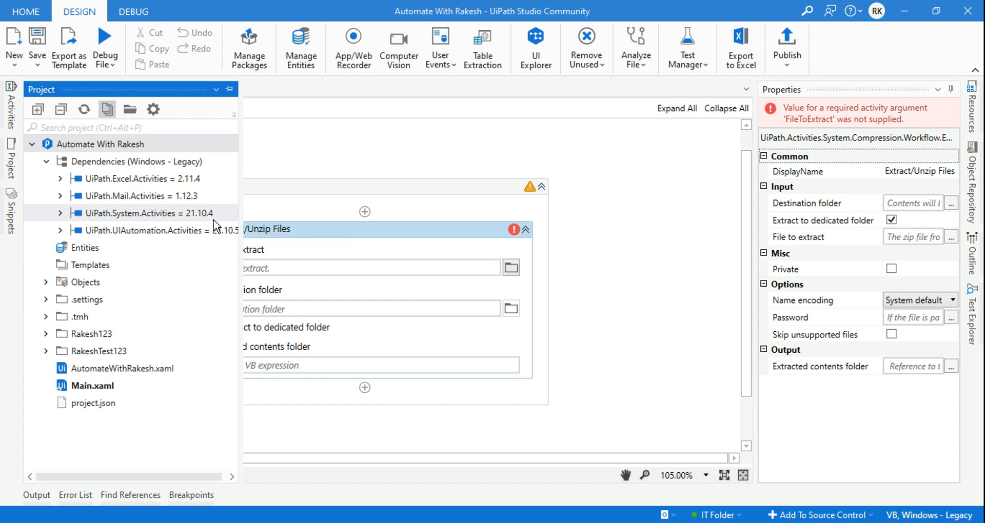
mouse_move(317, 245)
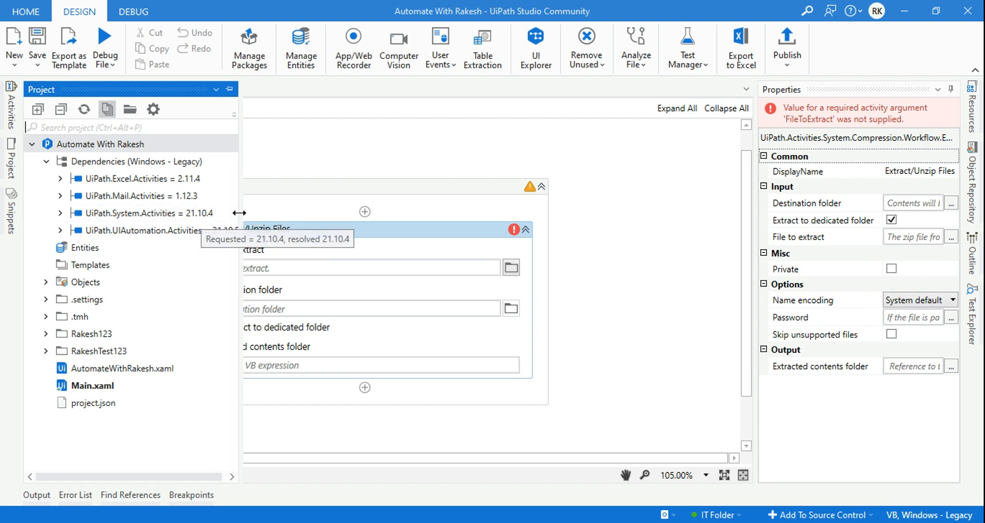
mouse_move(183, 225)
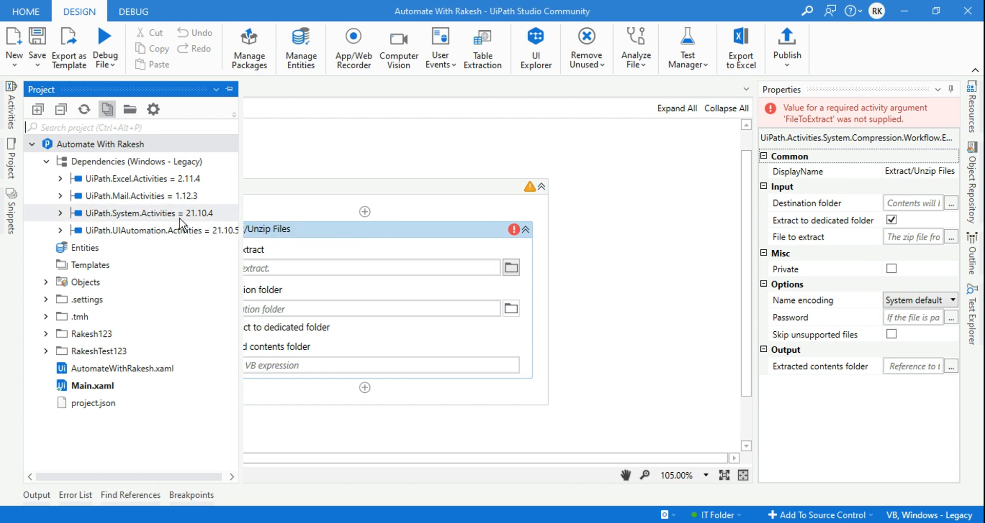
mouse_move(182, 219)
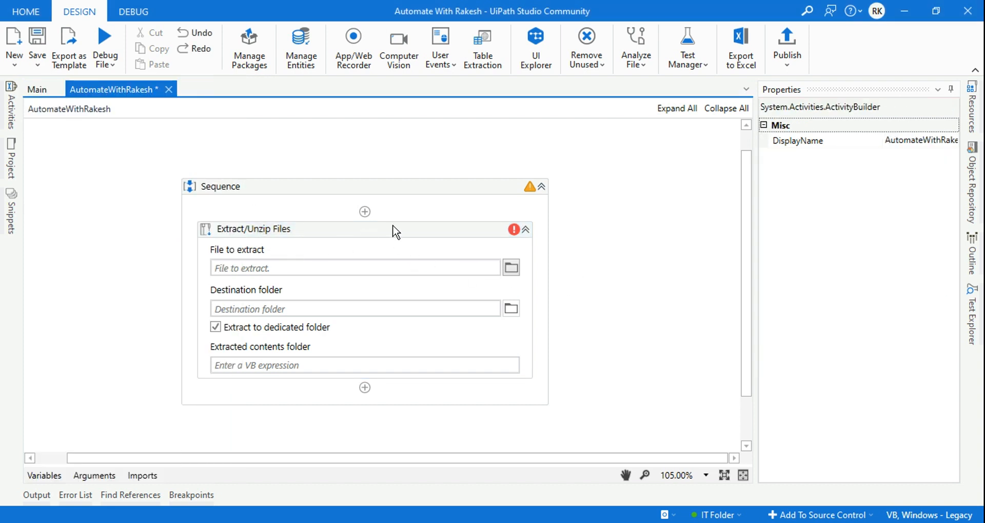
Bring up the zip-file picker for the activity's File to extract field
click(254, 229)
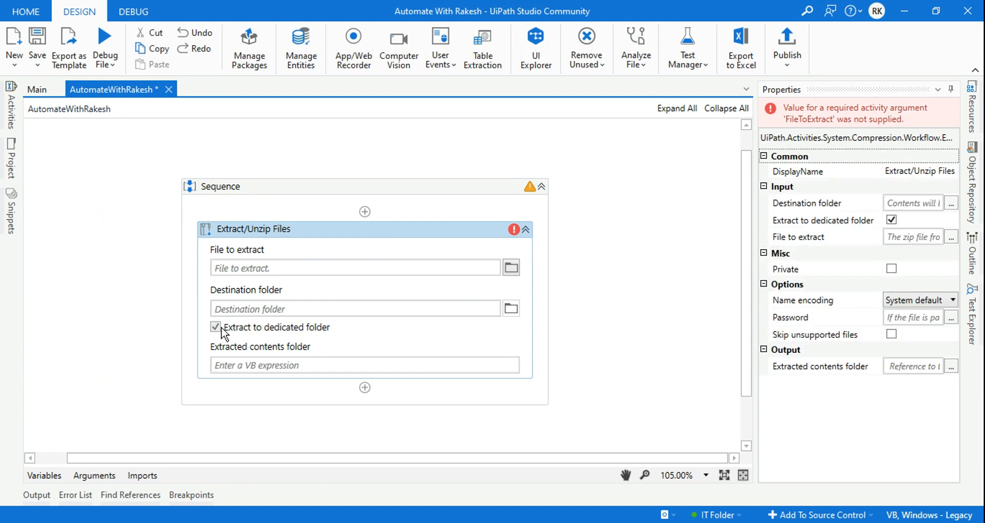
mouse_move(323, 334)
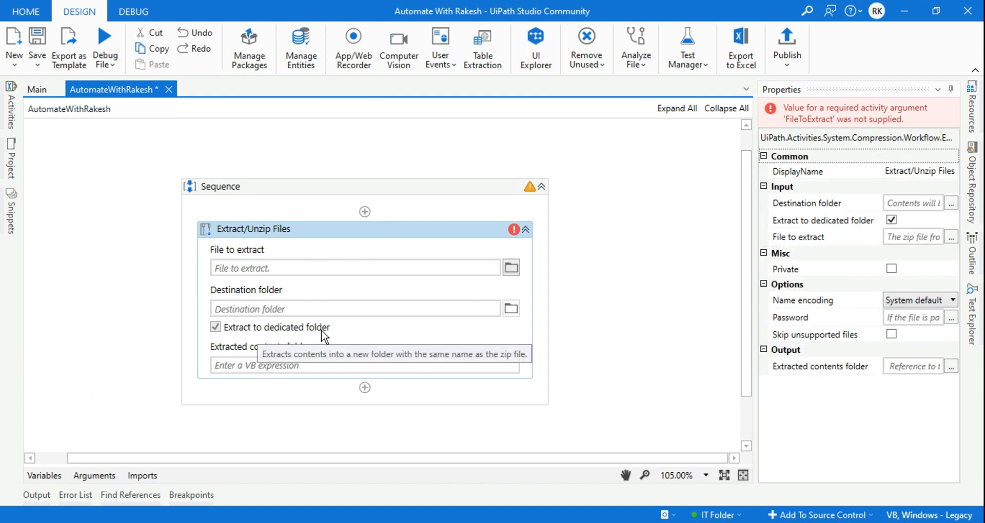
mouse_move(275, 337)
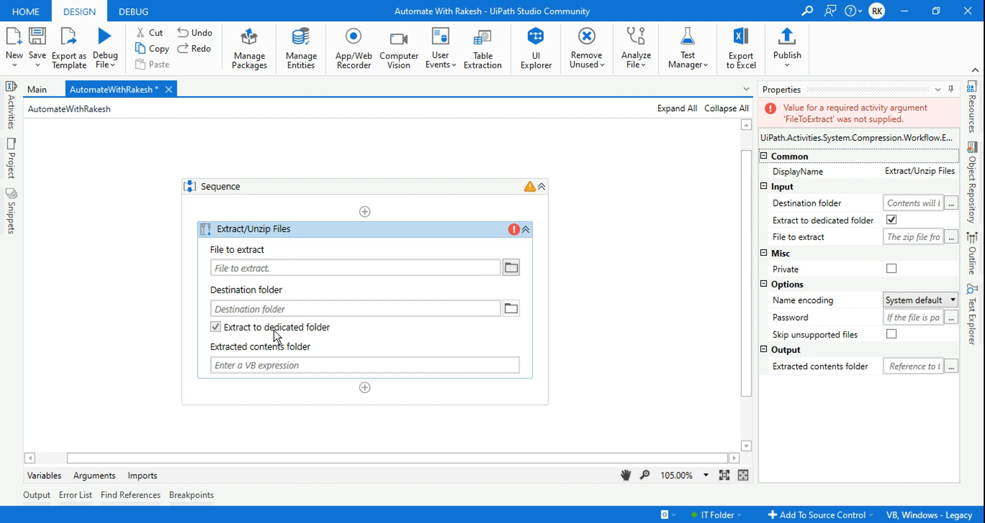
mouse_move(237, 263)
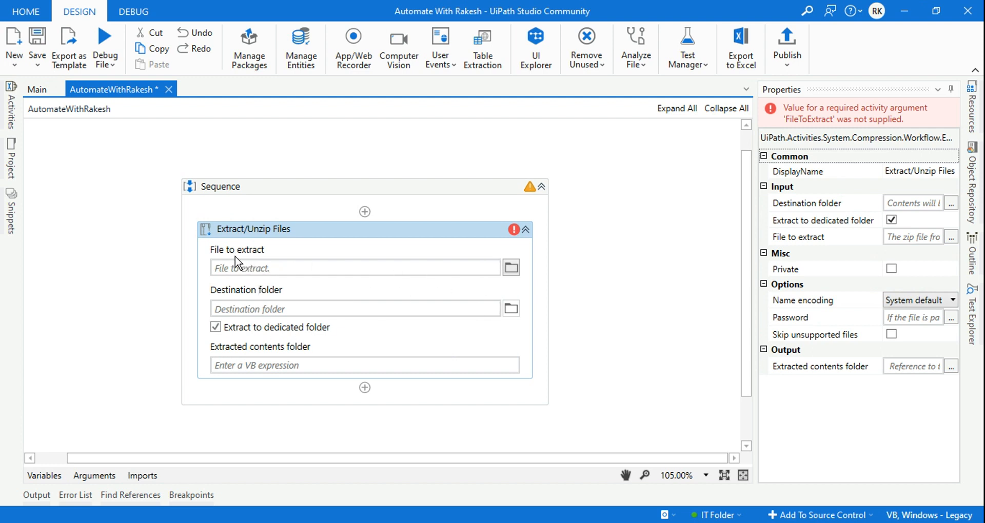
mouse_move(239, 262)
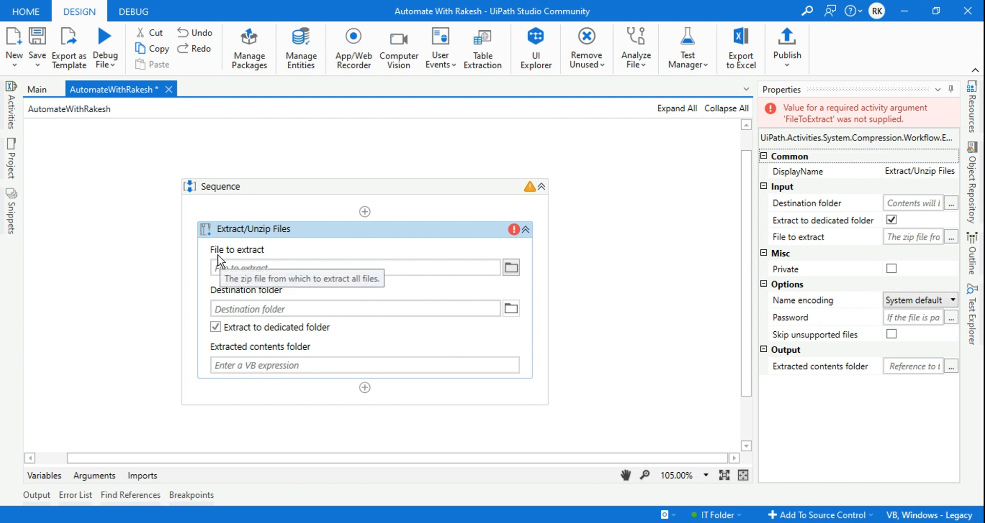
mouse_move(511, 268)
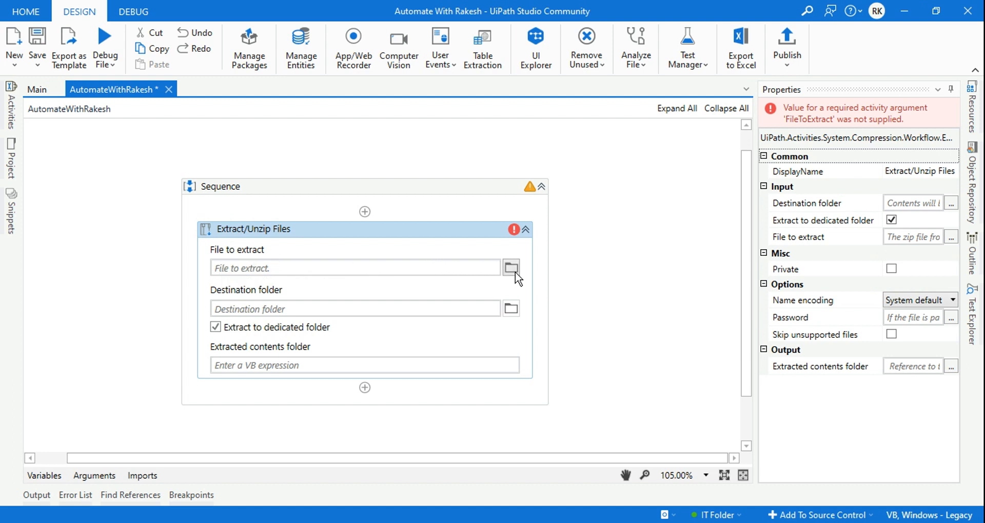
click(511, 267)
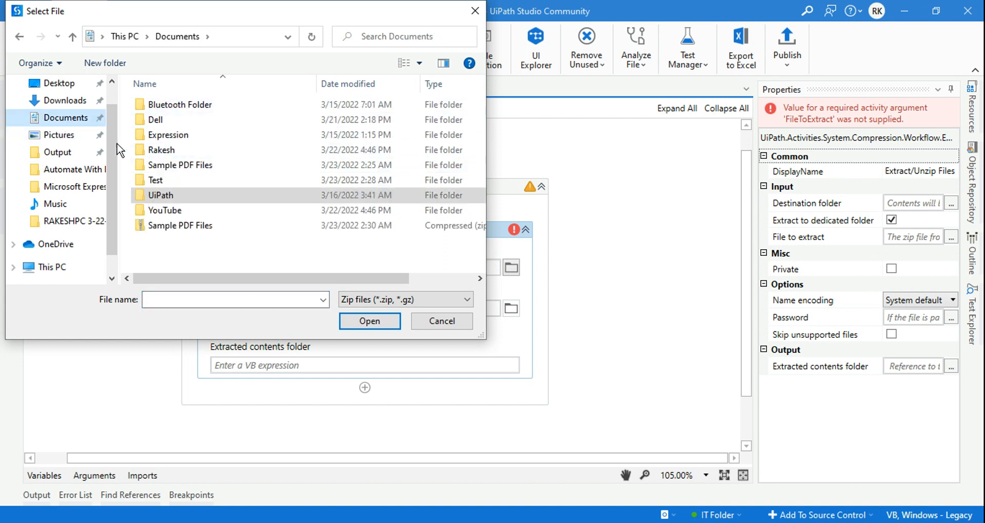
Choose Sample PDF Files.zip in Documents as the file to extract
click(181, 224)
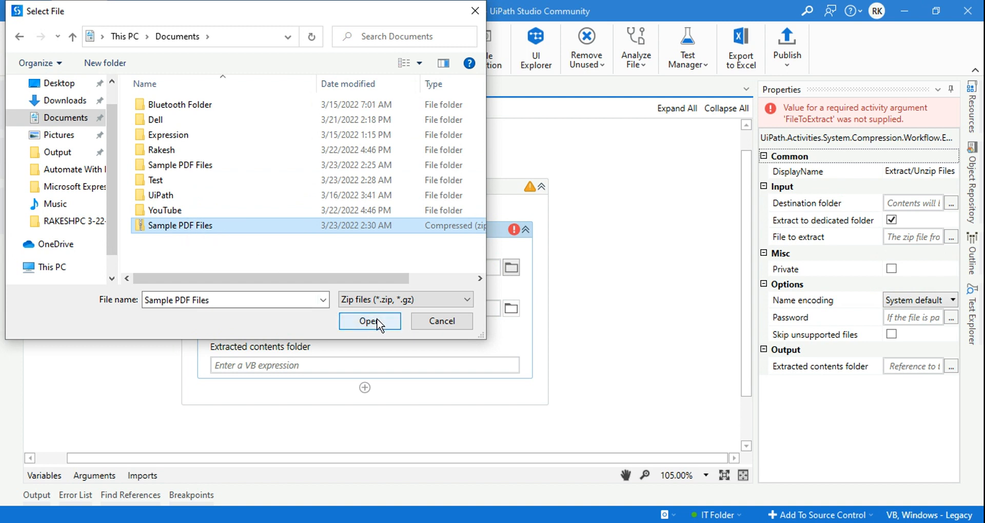
click(370, 321)
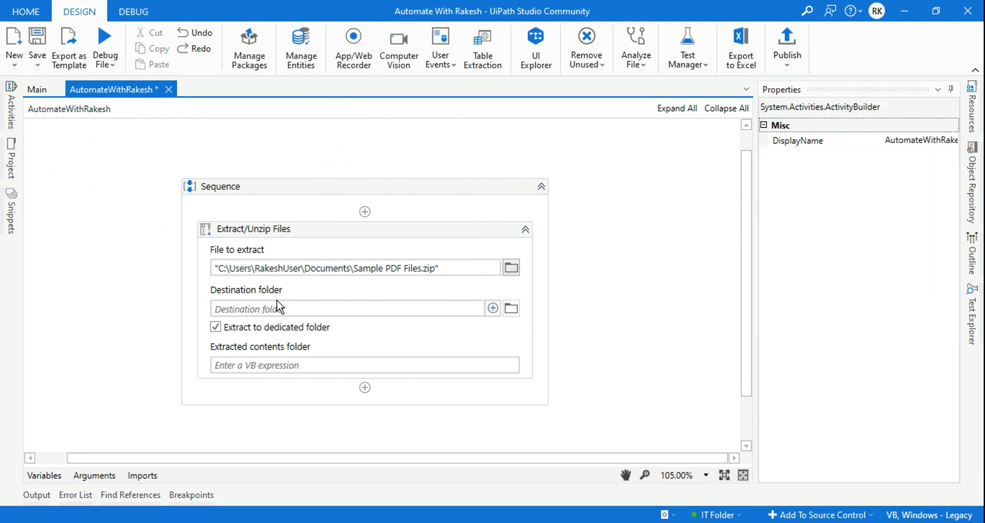
Set the destination folder to Documents\Test via the folder browser
click(511, 307)
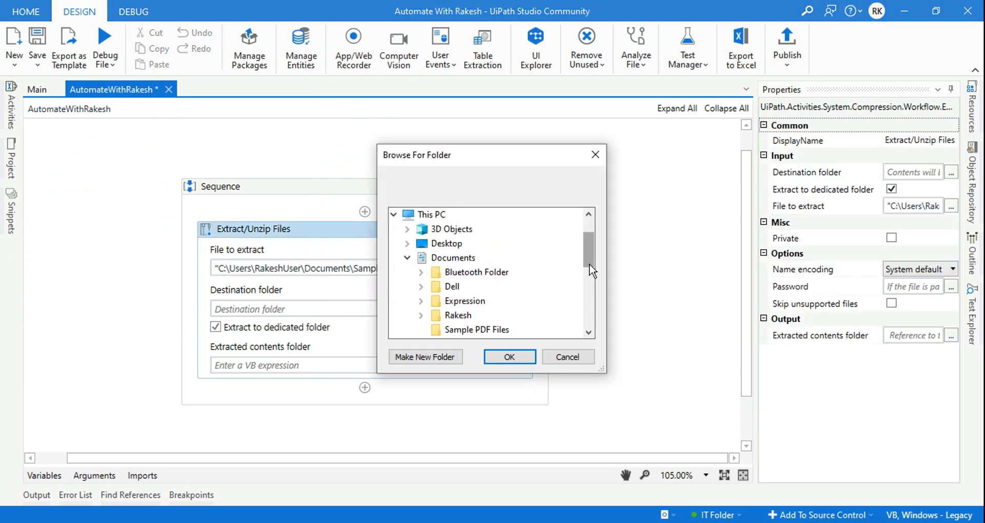
scroll(down, 3)
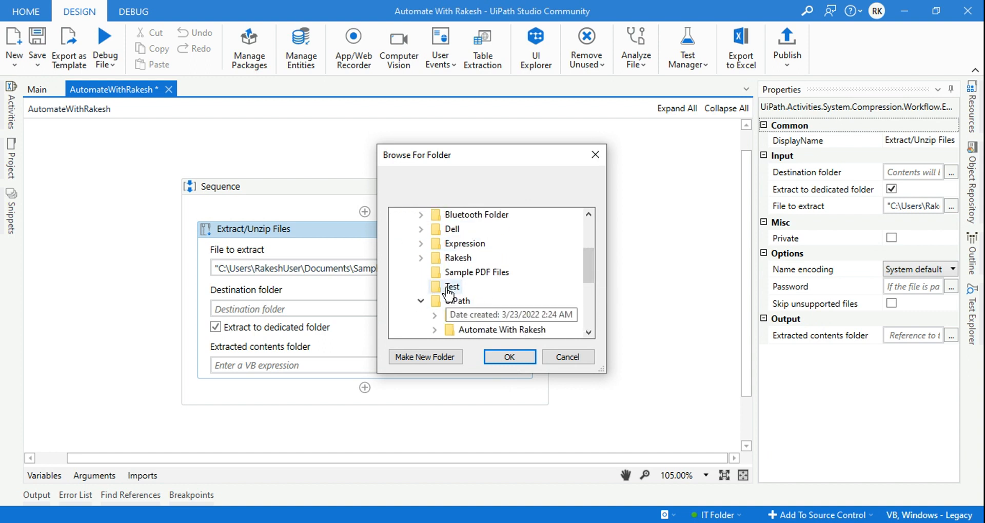
click(452, 286)
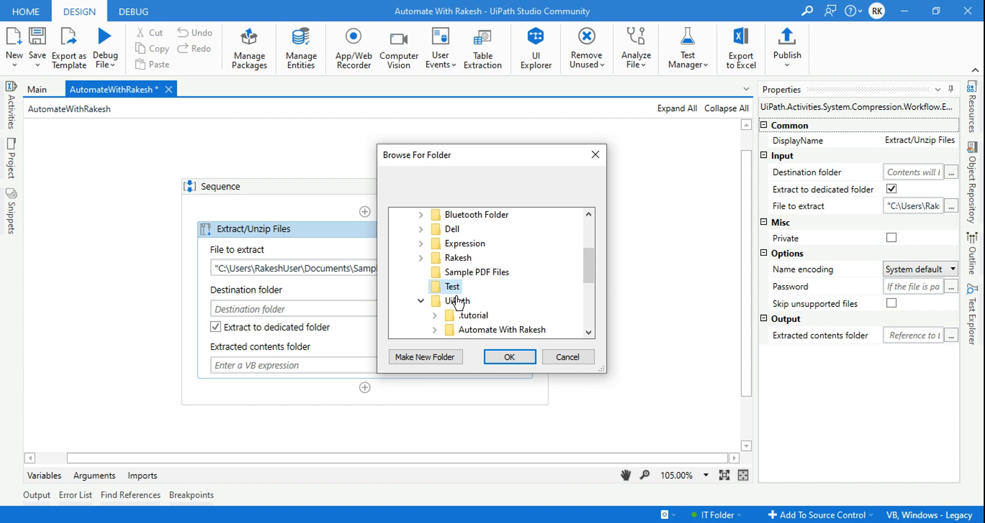
click(508, 357)
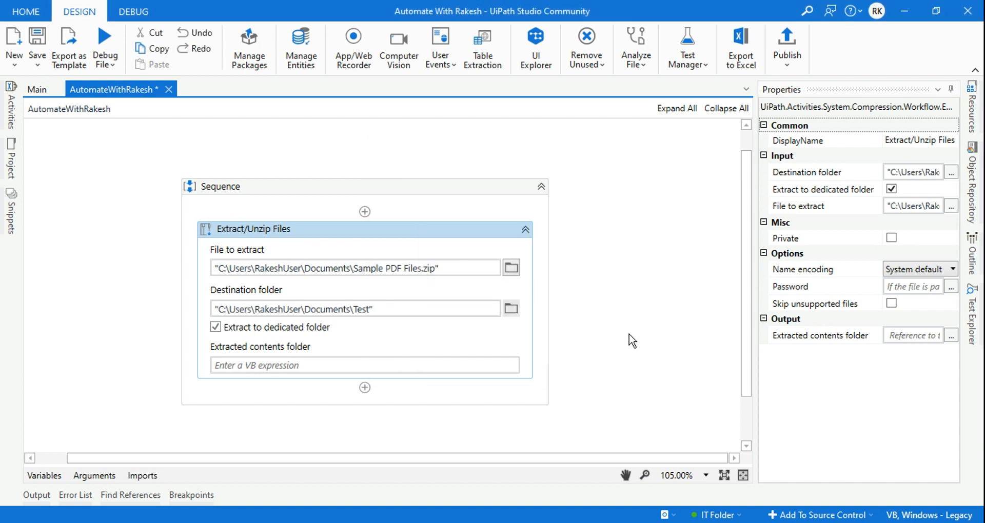
mouse_move(226, 341)
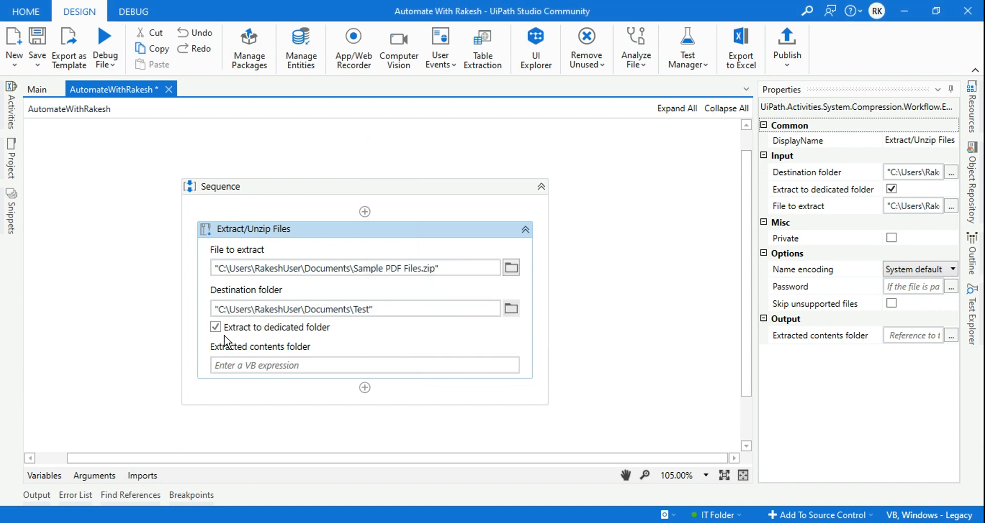
mouse_move(274, 338)
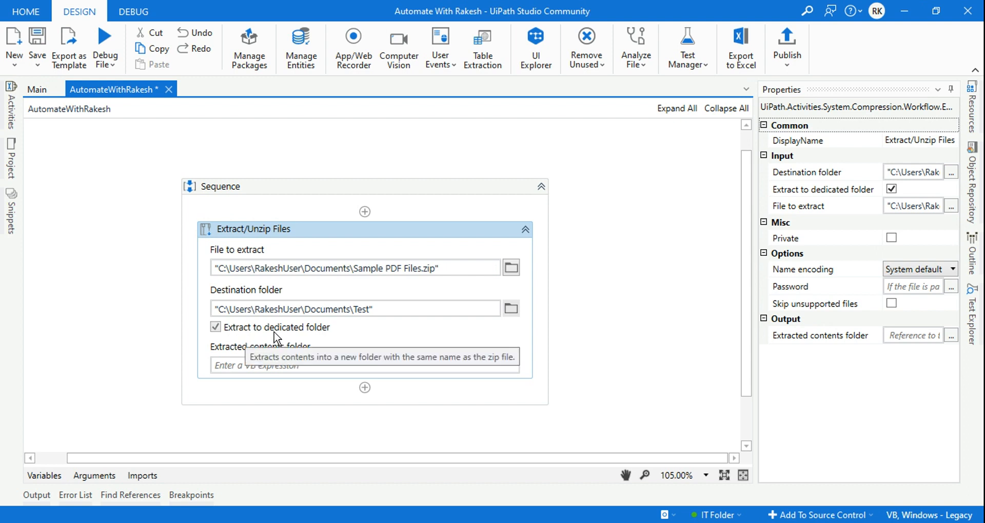
mouse_move(313, 331)
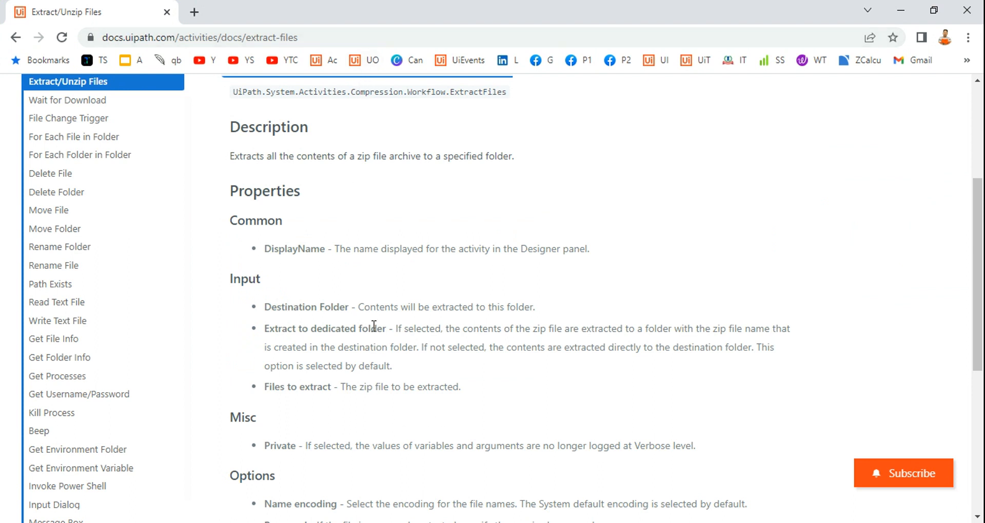
Highlight the docs sentences explaining Extract to dedicated folder versus extracting directly to the destination
drag(396, 328, 452, 348)
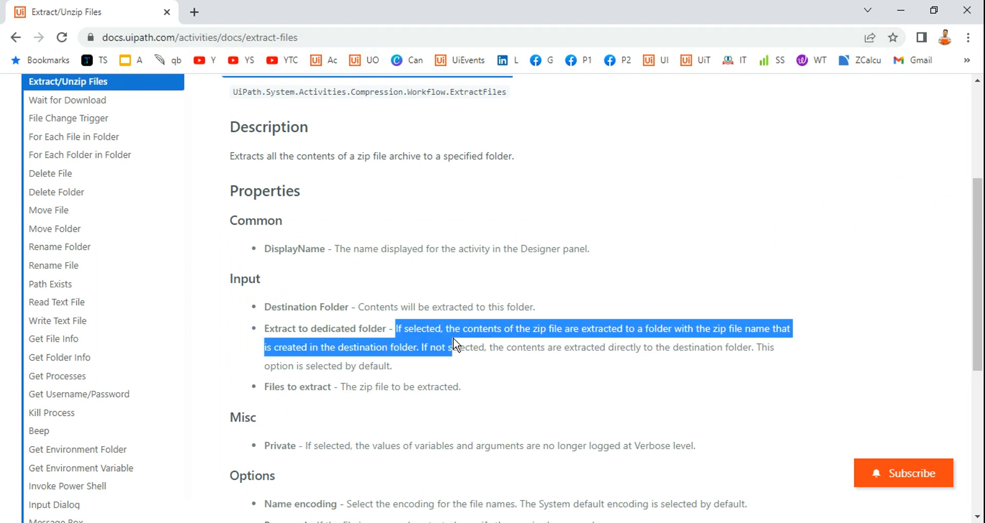
click(325, 370)
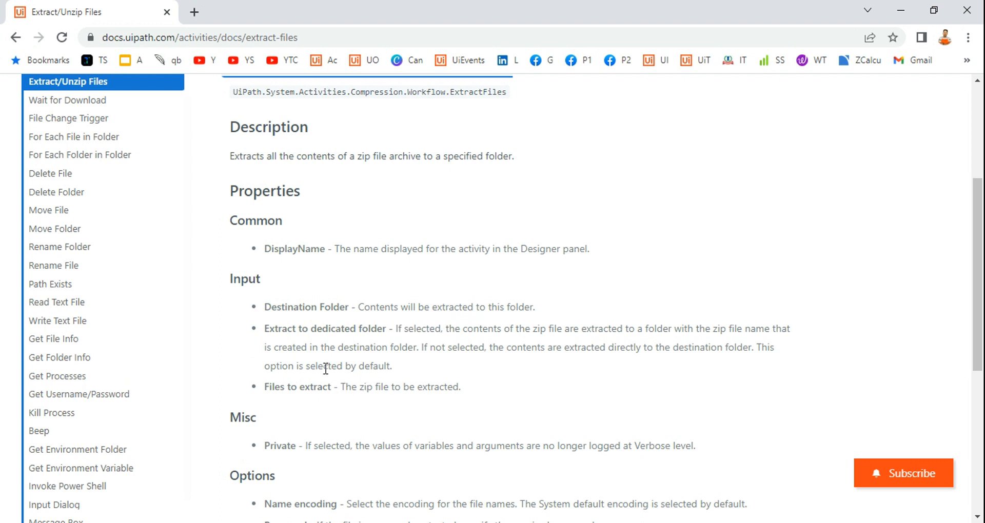
mouse_move(410, 324)
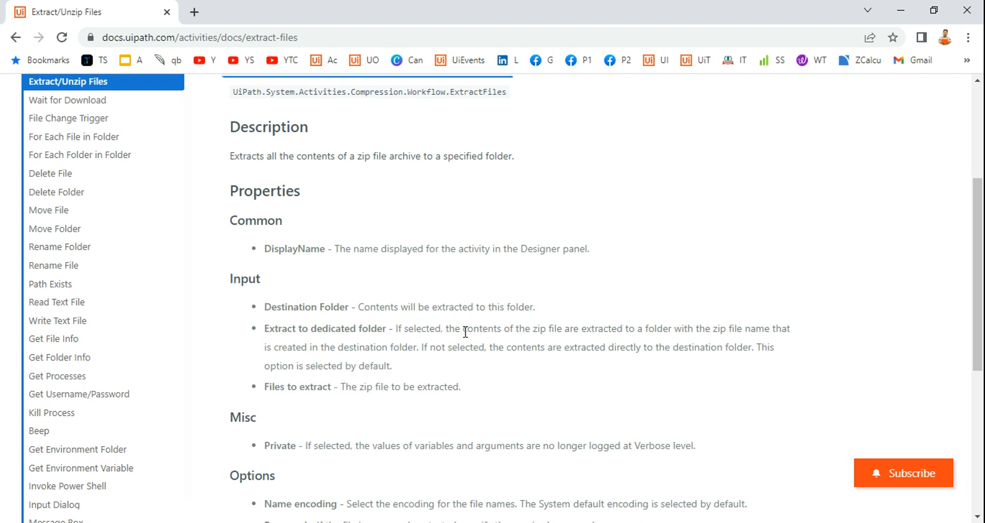
drag(446, 329, 602, 328)
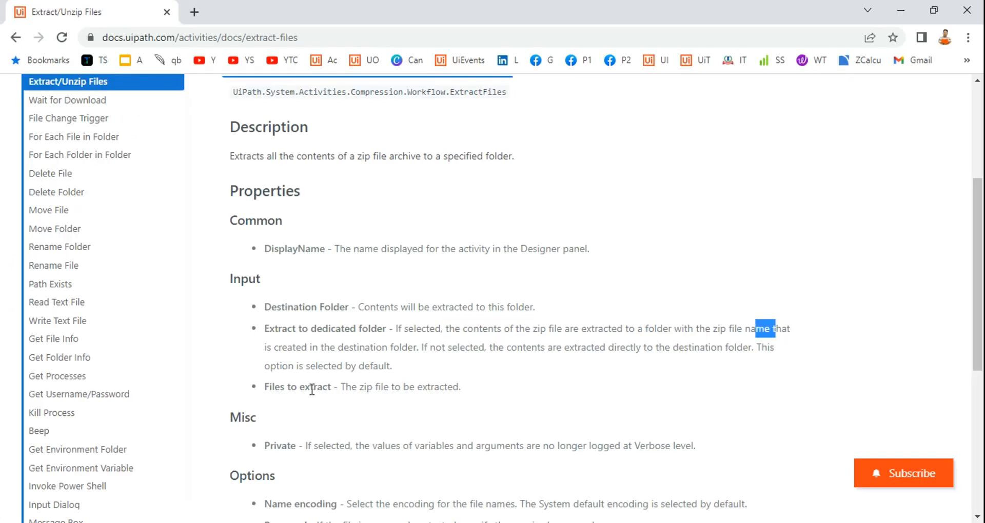
drag(775, 329, 417, 346)
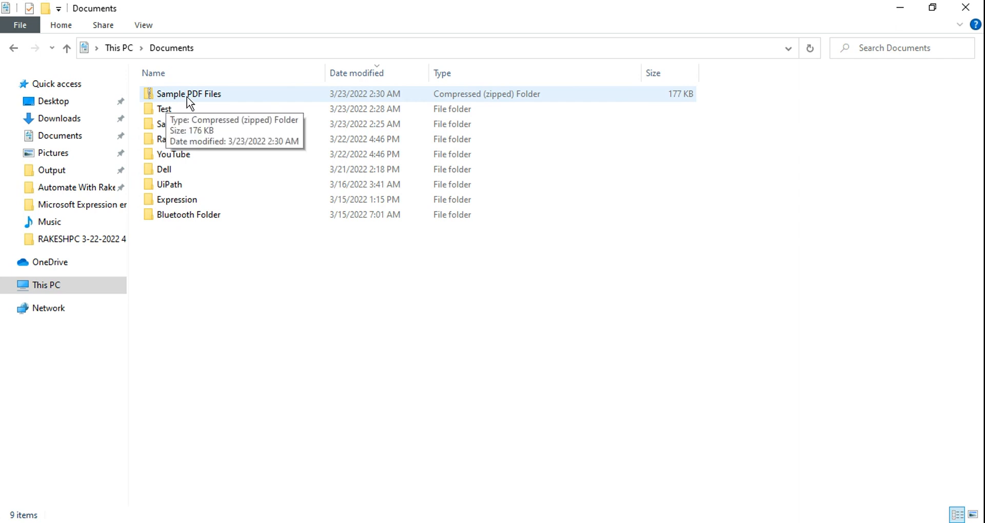
mouse_move(249, 341)
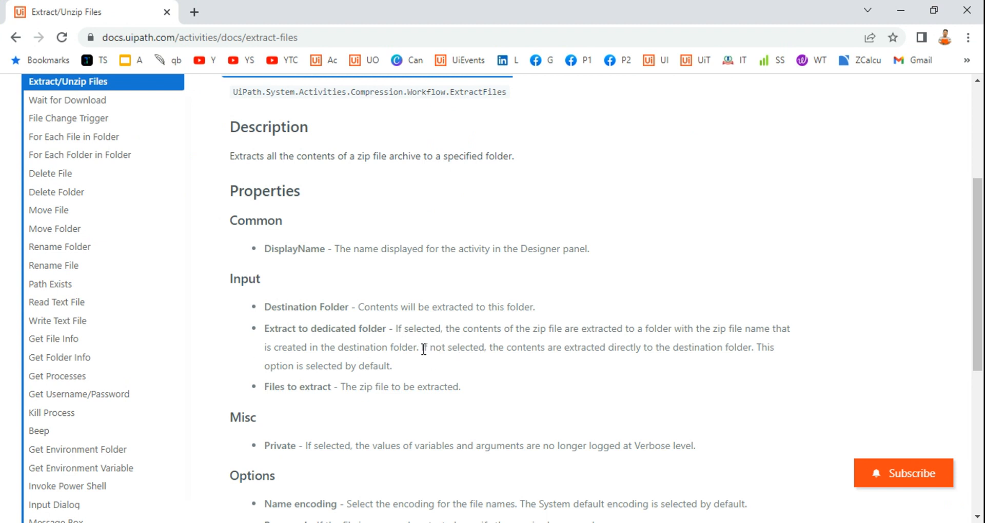
double_click(571, 348)
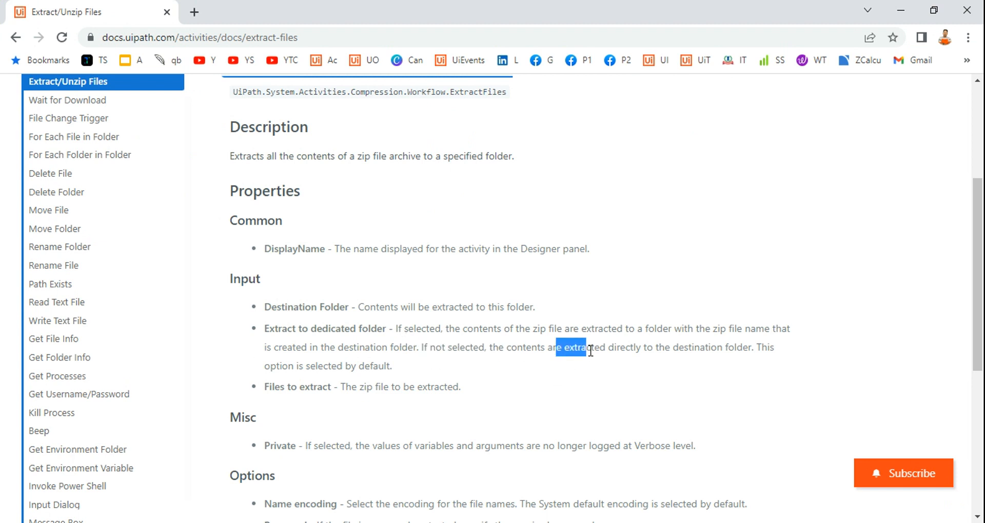
drag(555, 347, 751, 348)
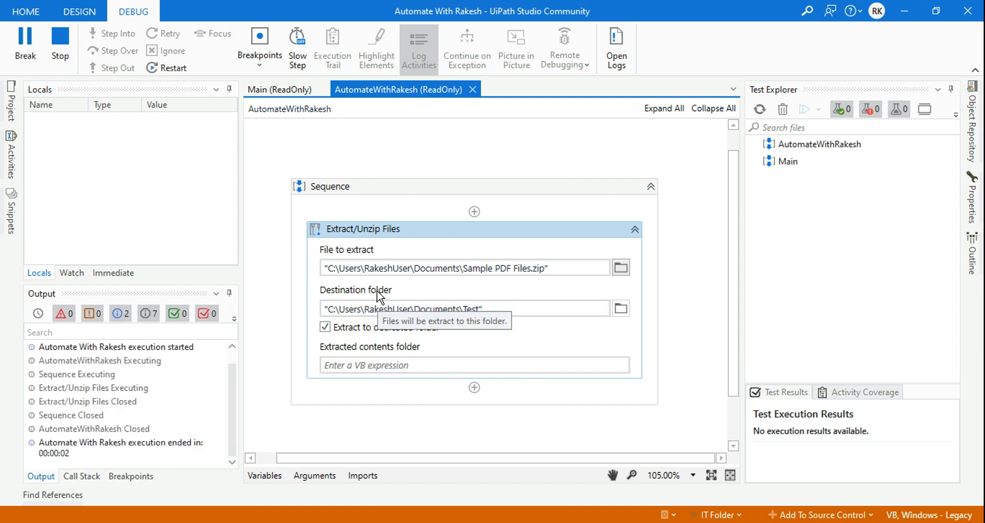
Browse Documents\Test into the extracted and nested Sample PDF Files folders, then return to Studio
click(79, 11)
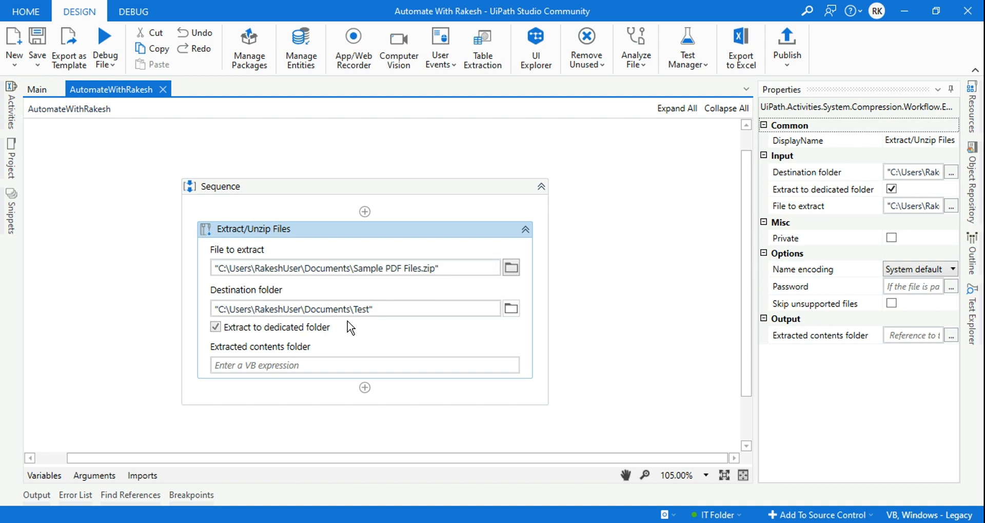
mouse_move(56, 490)
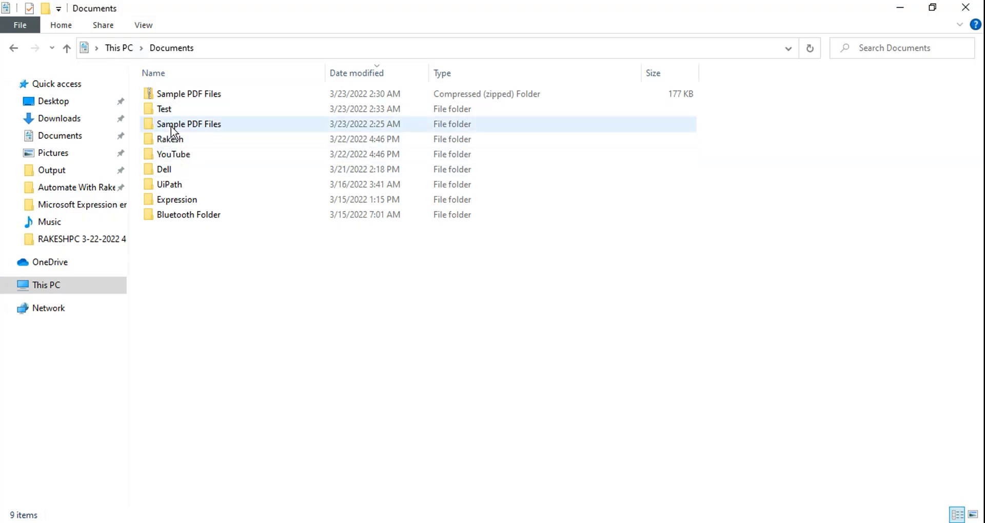
double_click(163, 109)
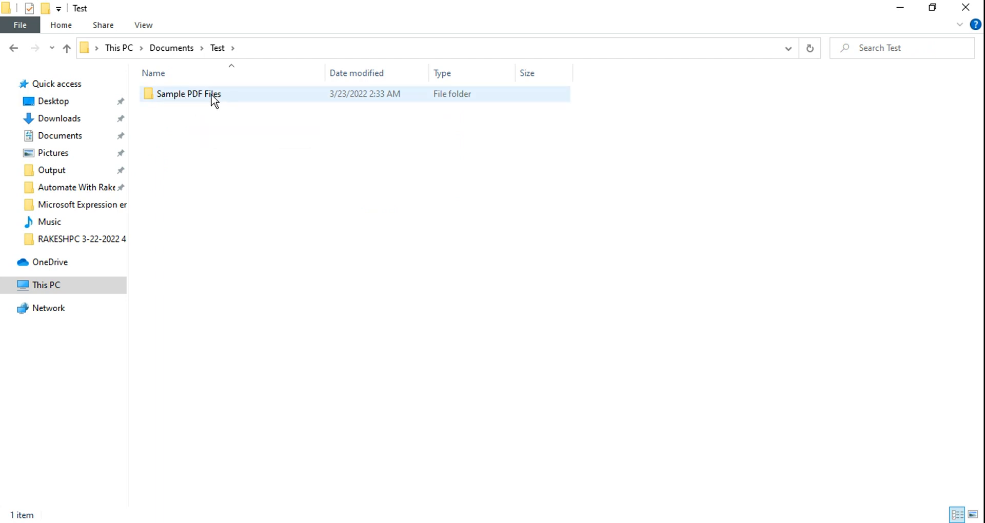
double_click(188, 94)
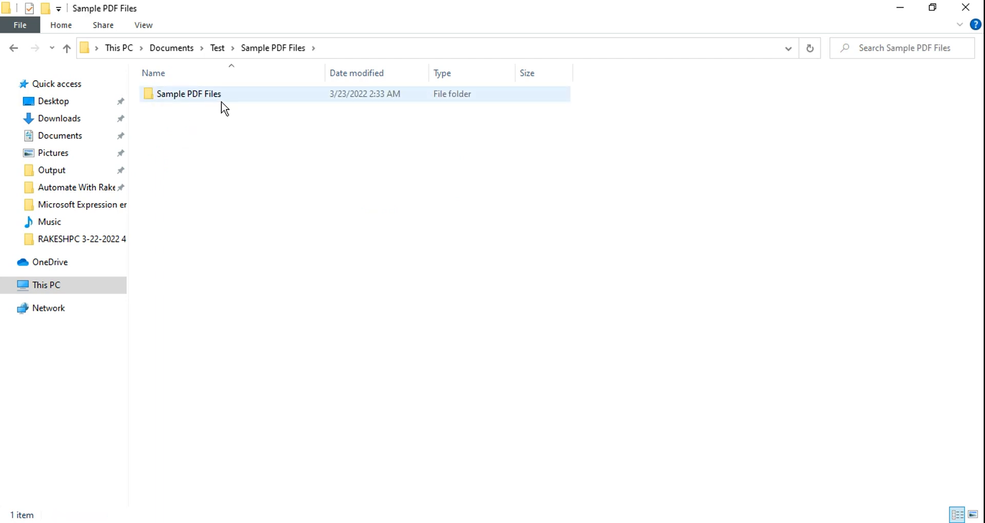
double_click(187, 93)
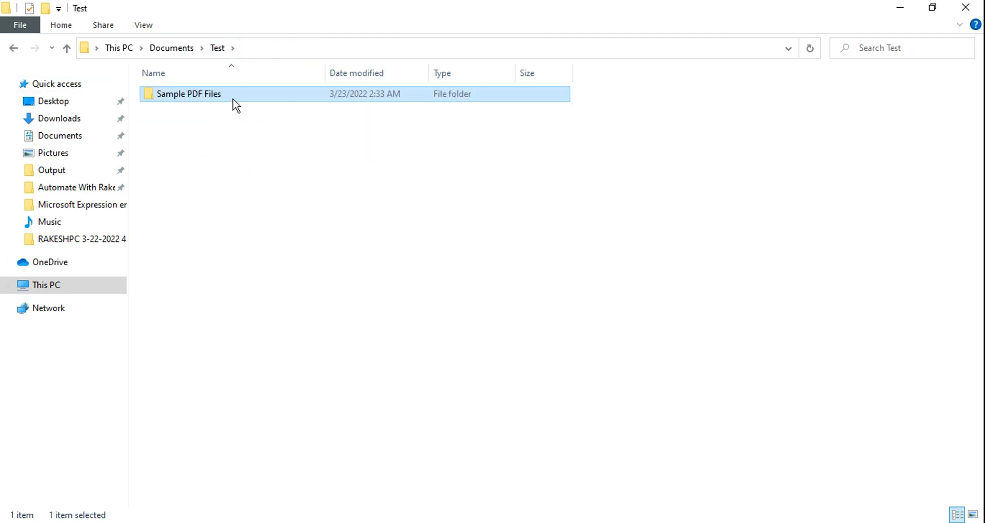
mouse_move(242, 100)
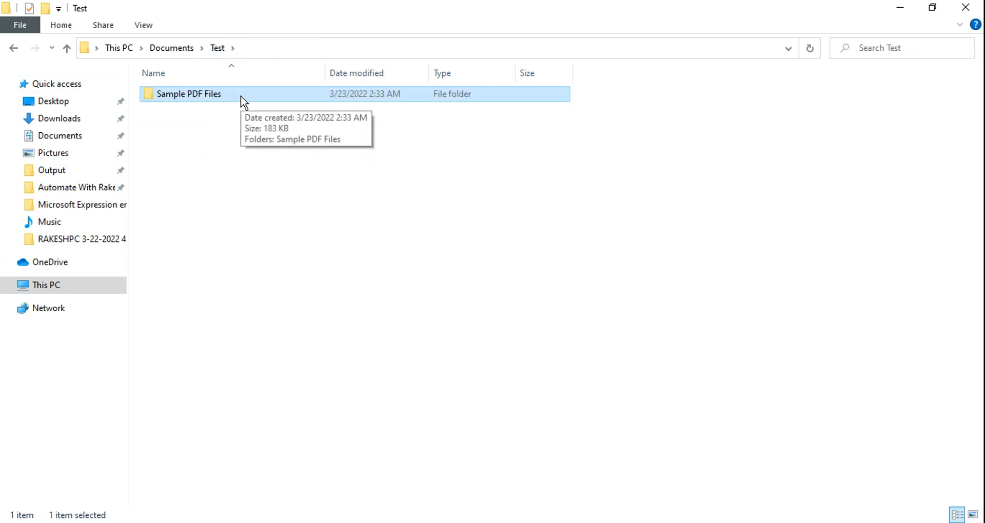
key(Delete)
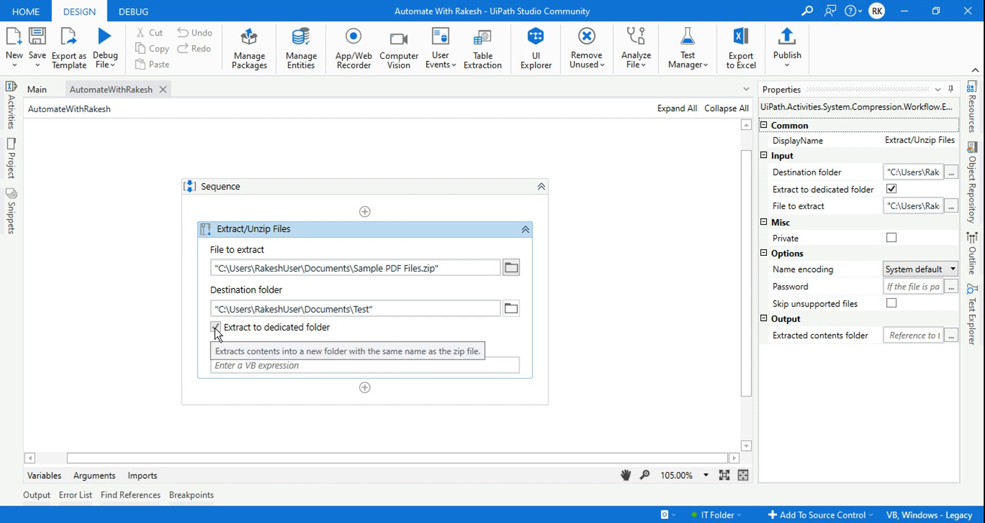
Untick Extract to dedicated folder, rerun, and recheck the Sample PDF Files folder in Test
click(215, 327)
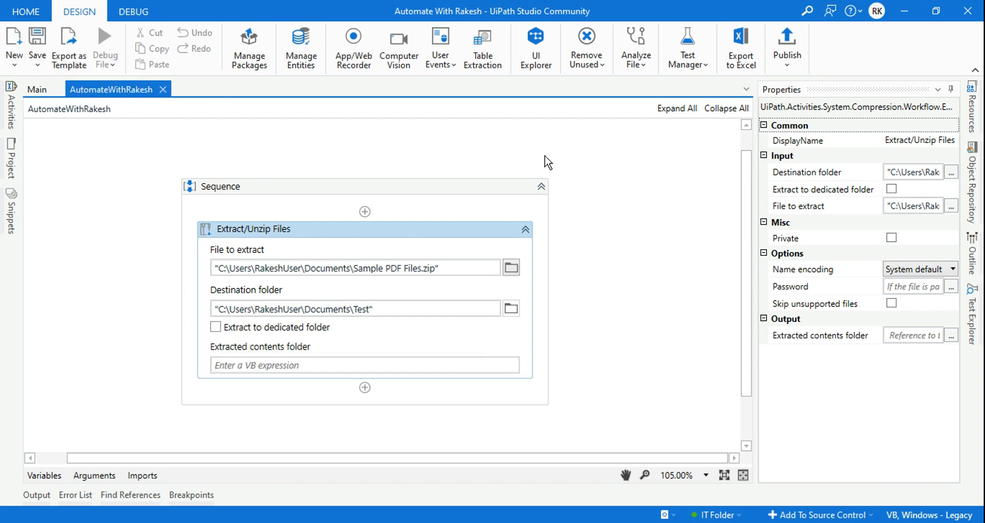
click(132, 12)
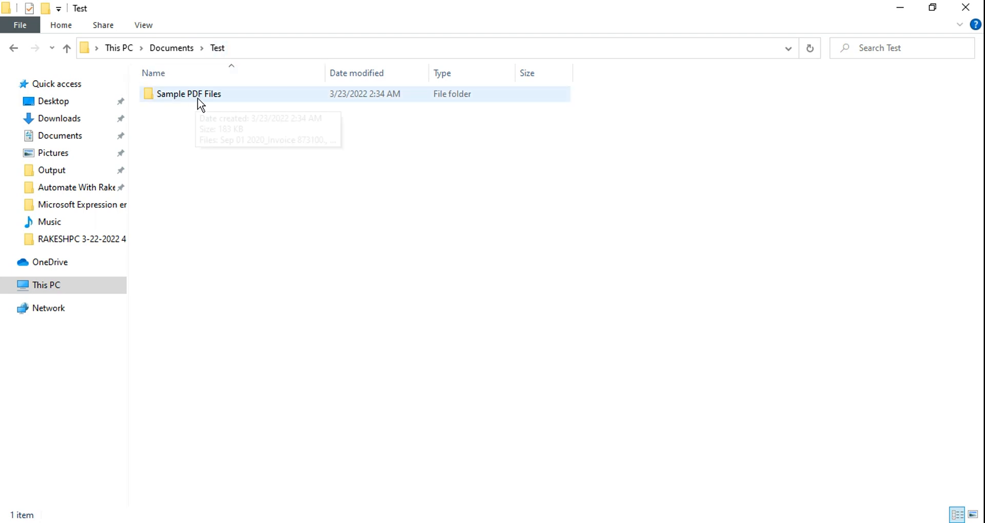
double_click(189, 94)
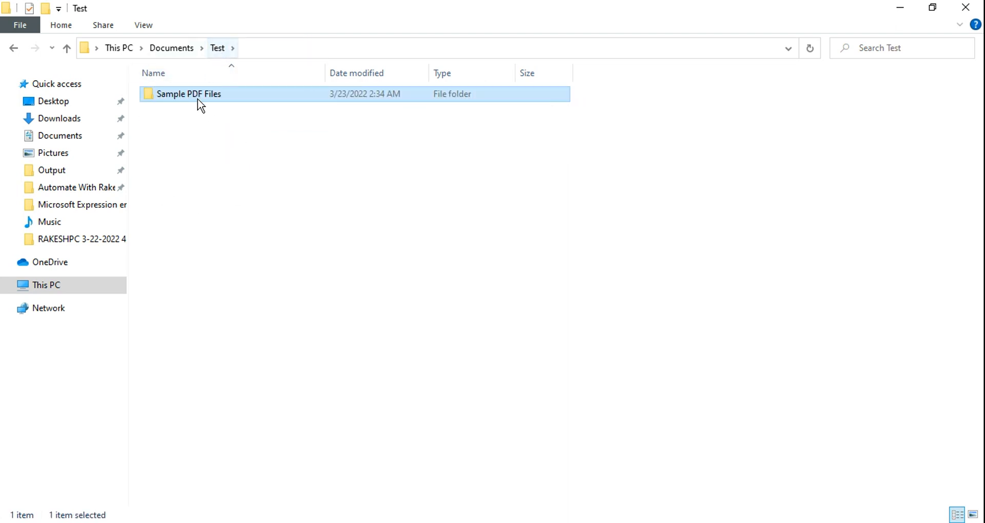
mouse_move(220, 97)
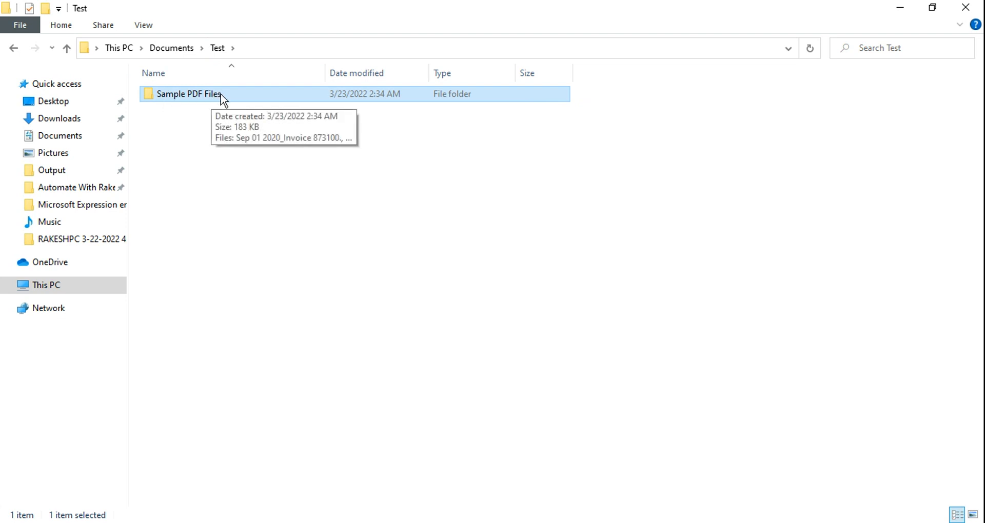
mouse_move(290, 85)
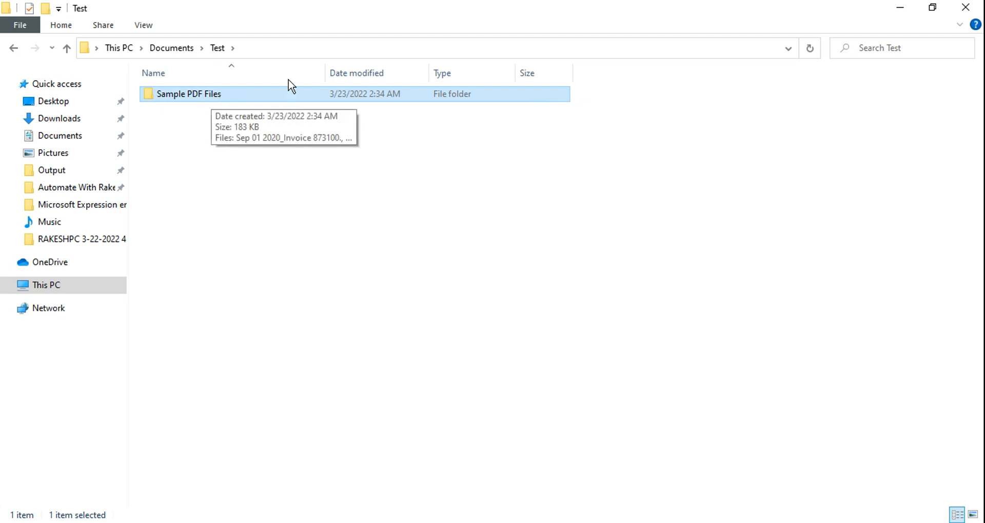
mouse_move(250, 139)
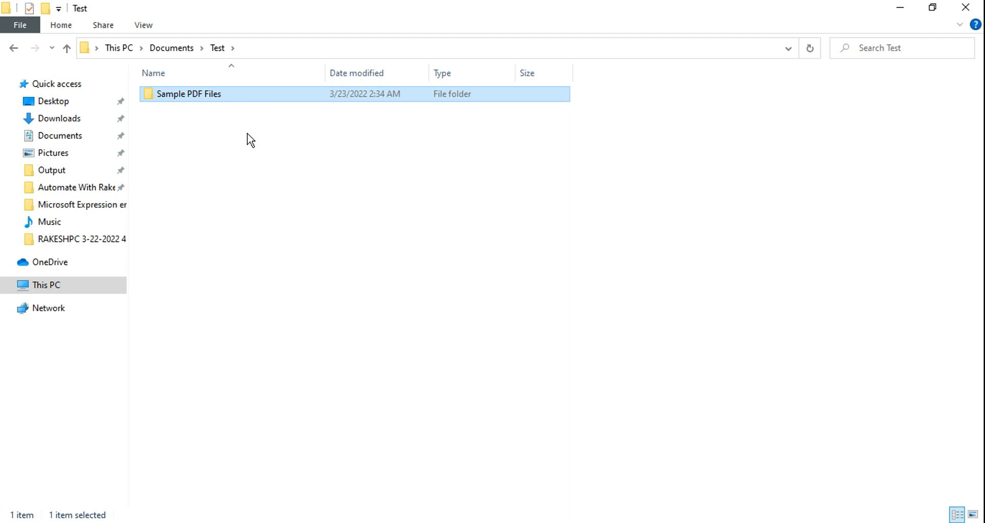
mouse_move(238, 103)
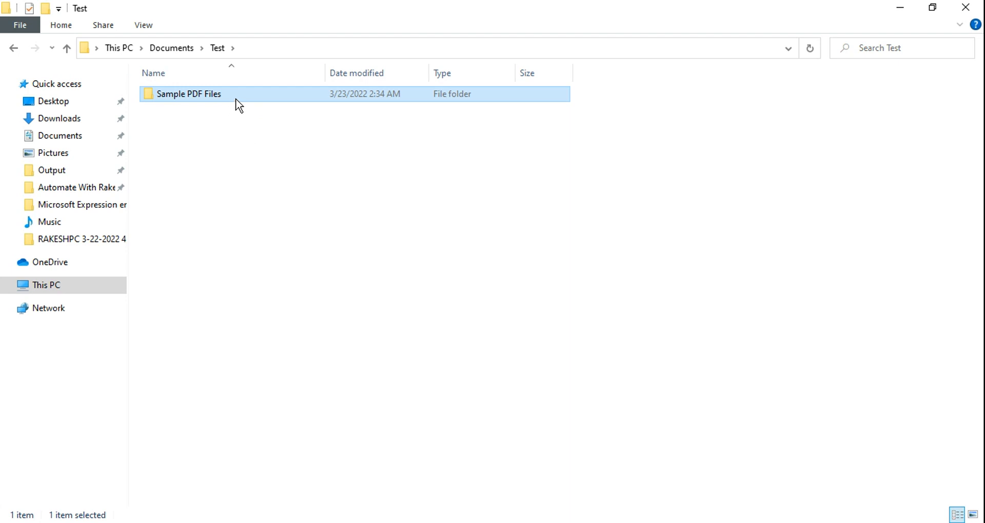
double_click(189, 93)
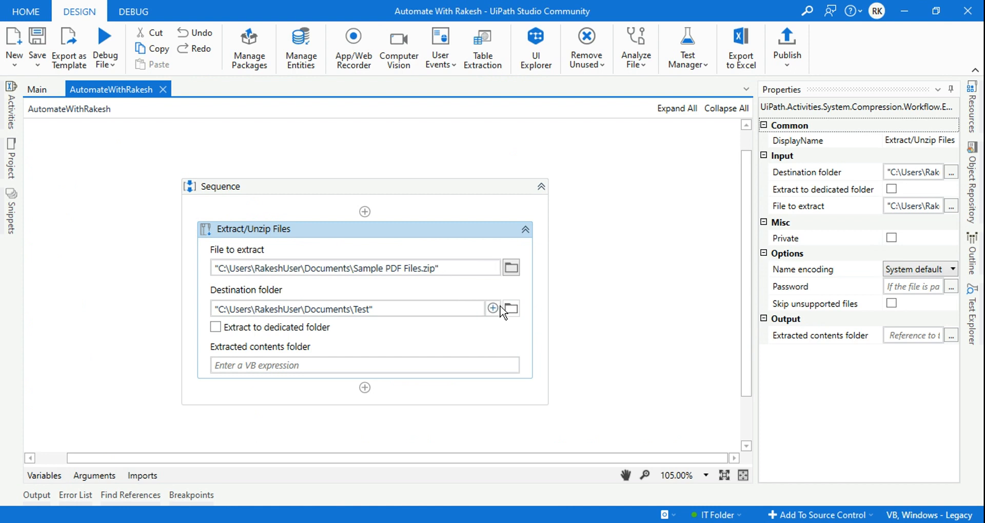
mouse_move(580, 285)
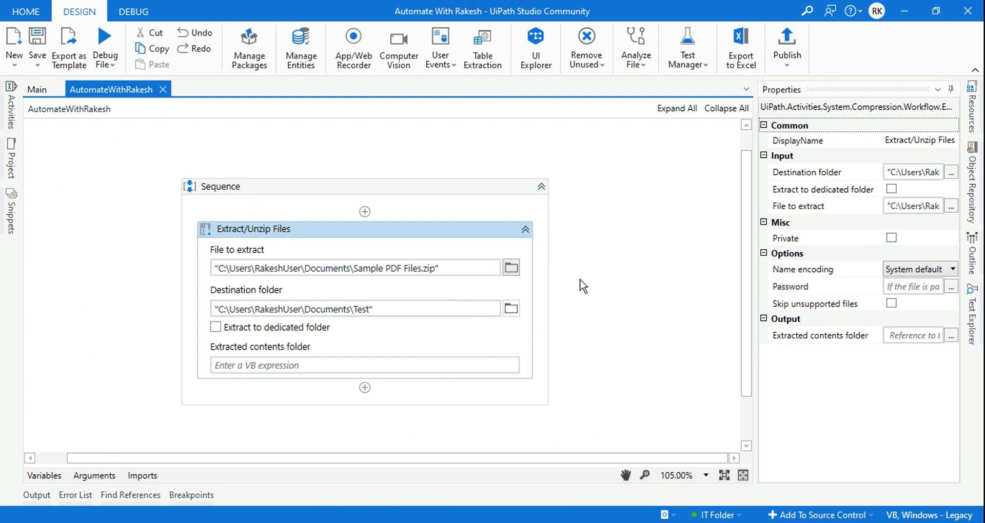
mouse_move(396, 327)
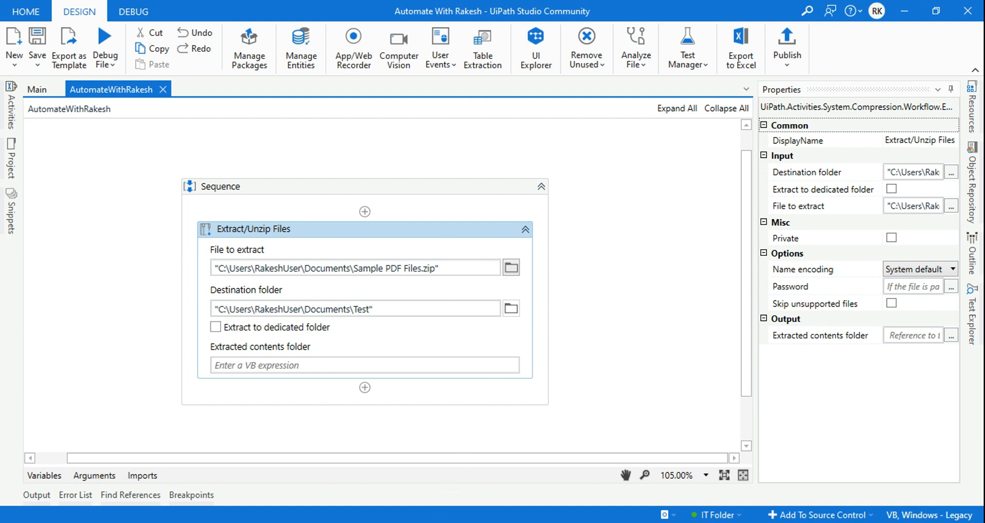
mouse_move(228, 364)
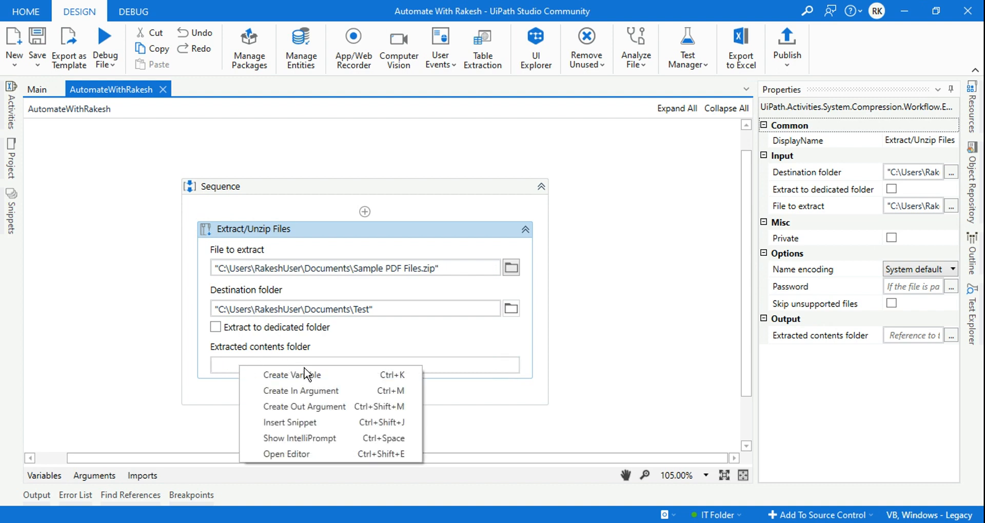
Create a FolderInfo variable for Extracted contents folder and confirm its DirectoryInfo type
text(Set Var: F)
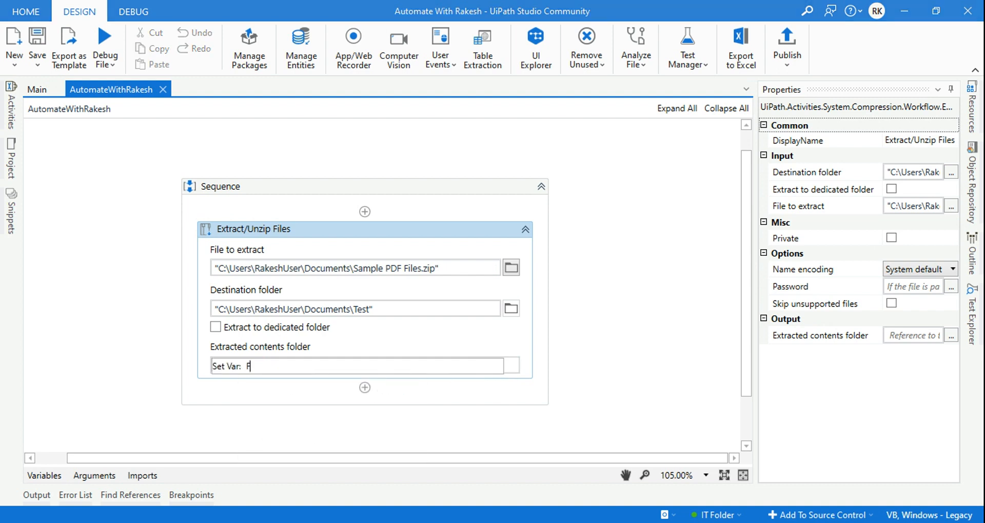
text(older)
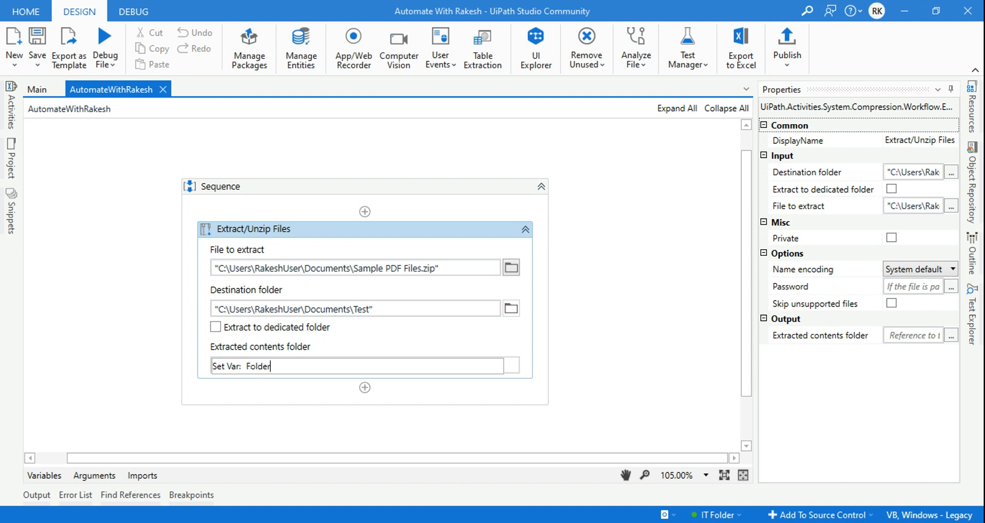
text(Nm)
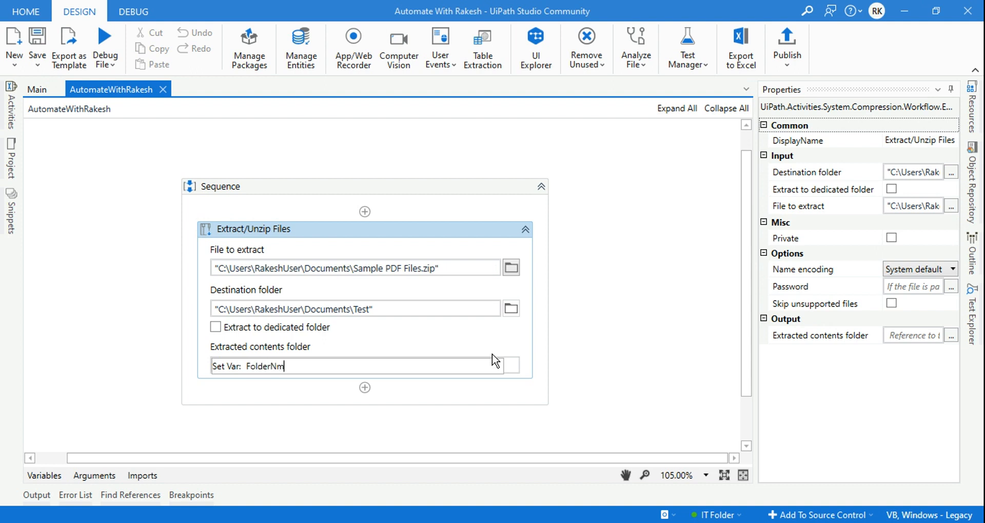
key(BackSpace)
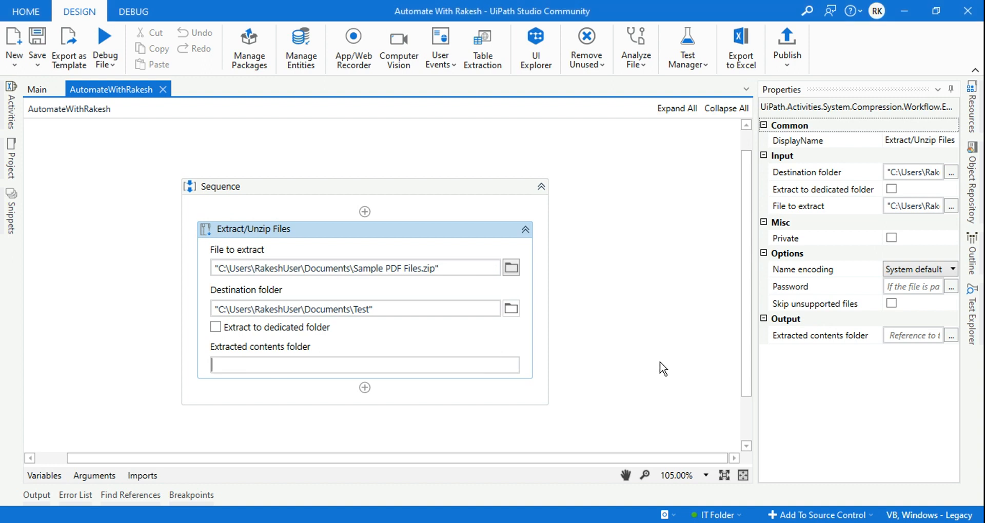
click(44, 475)
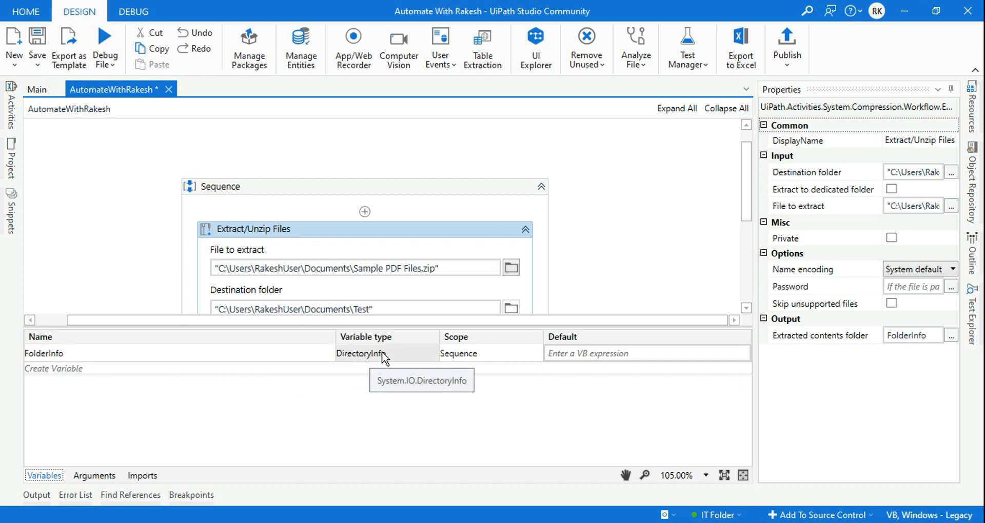
mouse_move(348, 375)
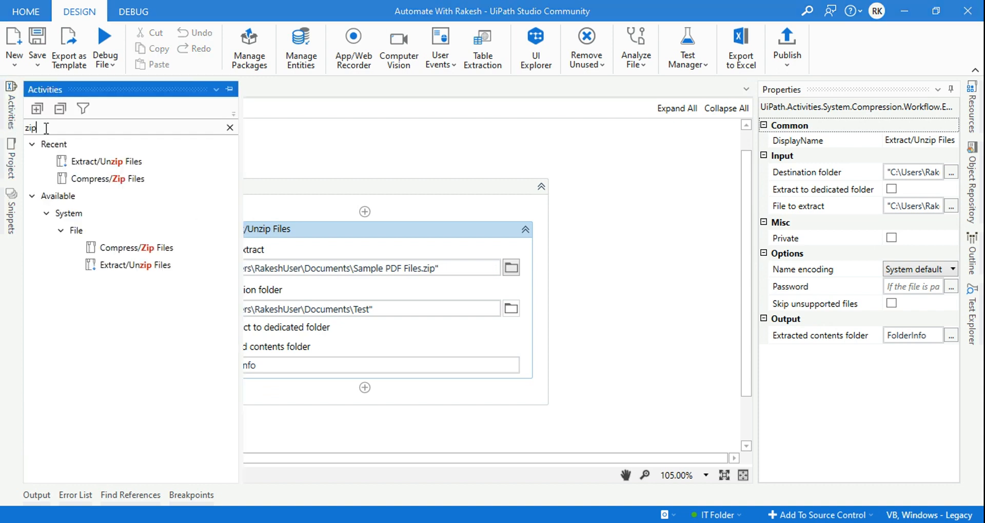
Add a Message Box with Text set to FolderInfo and run the workflow
text(me)
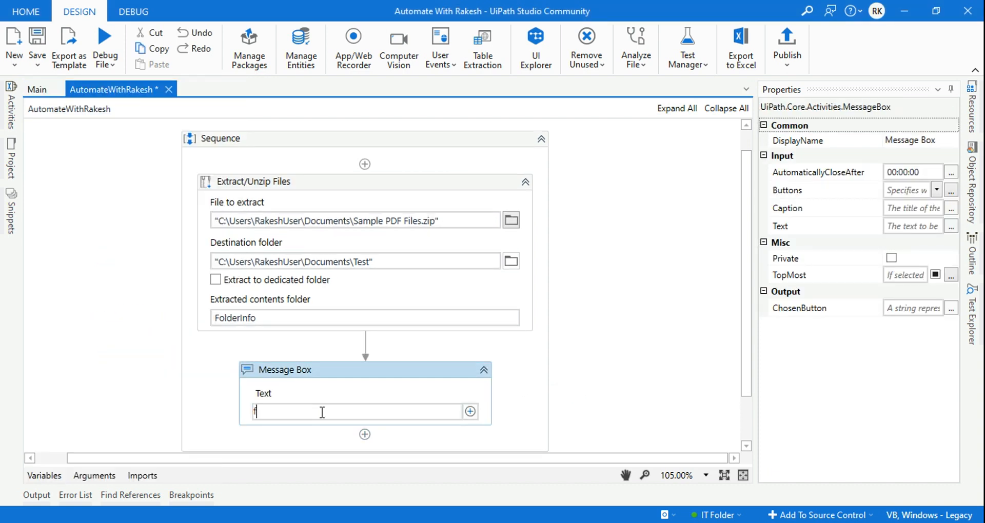
text(folder)
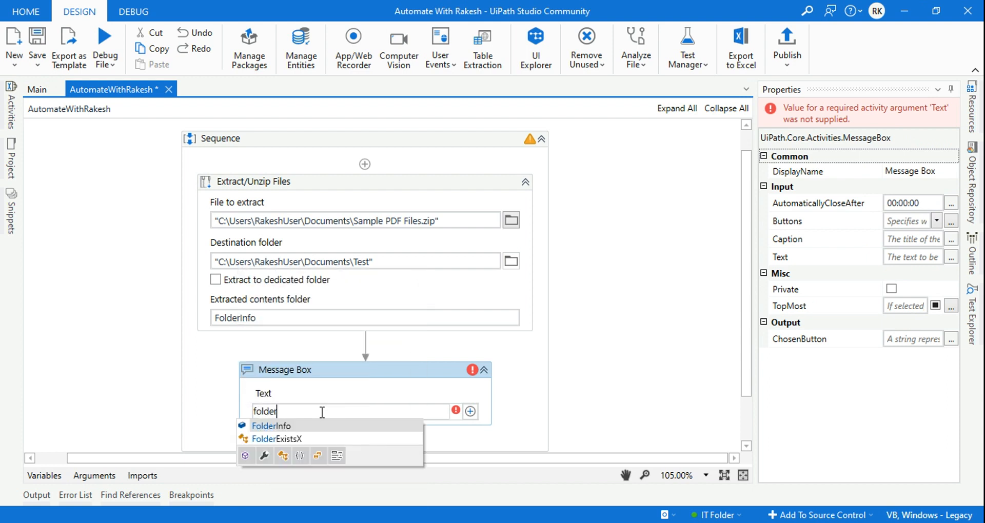
click(271, 425)
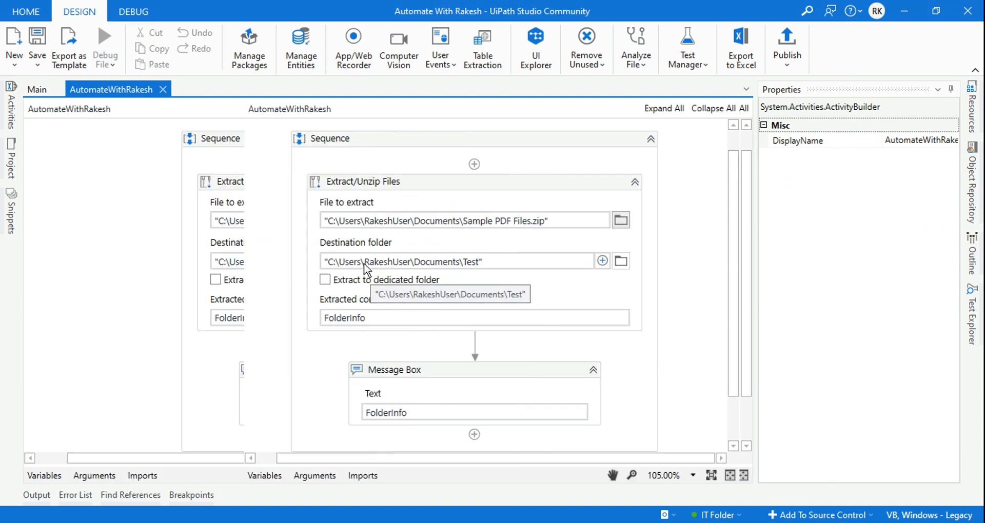
click(133, 12)
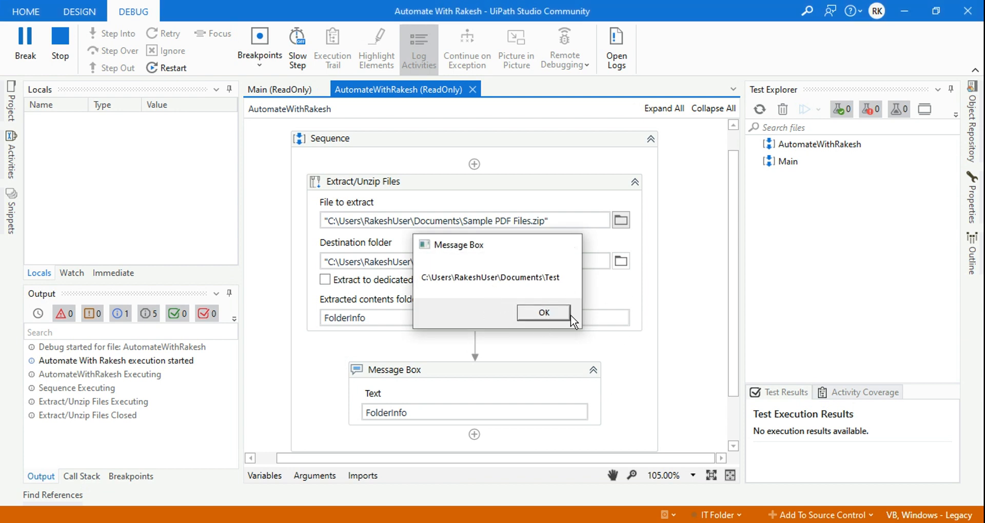
Dismiss the Documents\Test message box, run the workflow again and dismiss it once more
click(542, 312)
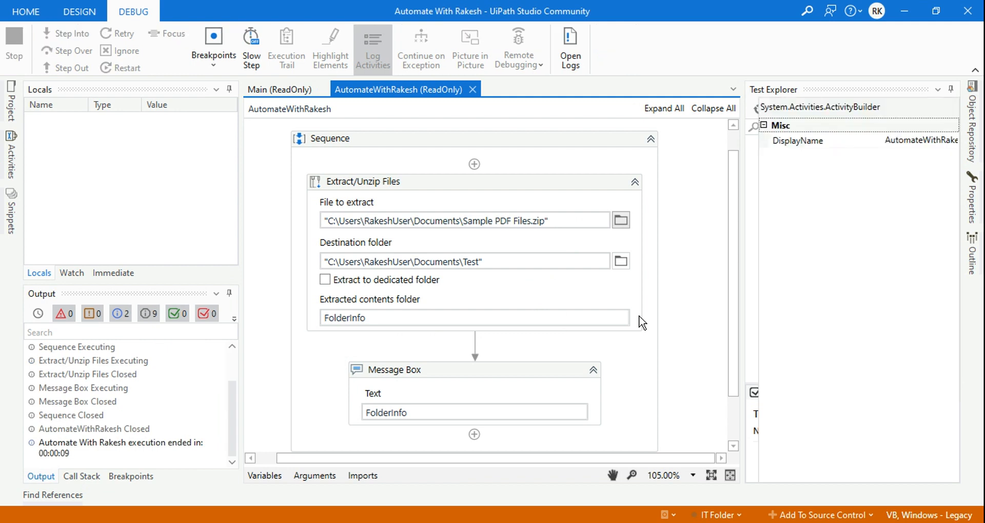
click(79, 11)
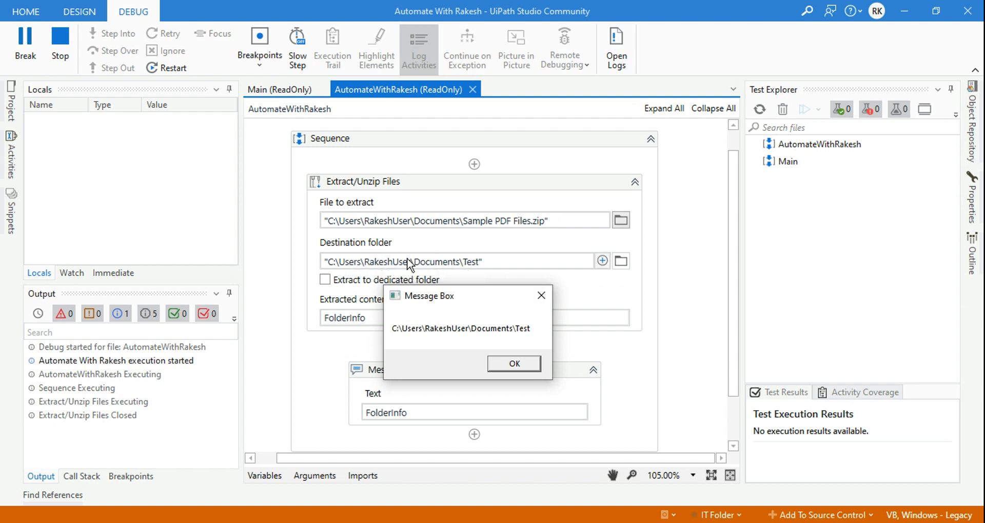
click(513, 363)
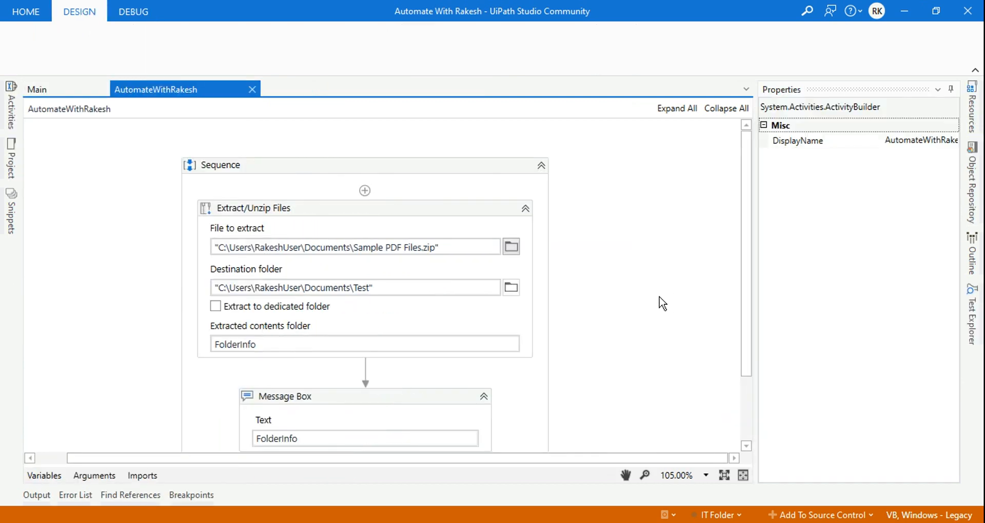
click(79, 12)
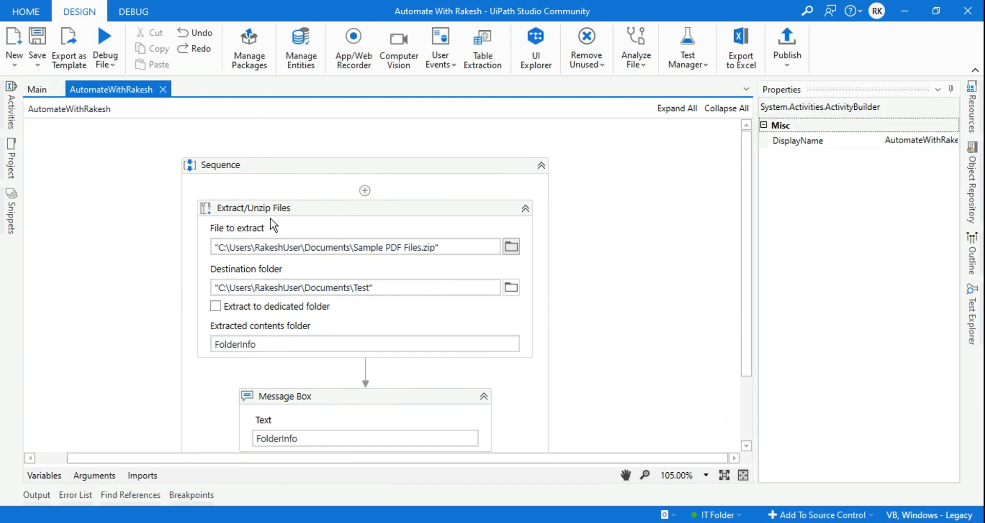
mouse_move(303, 217)
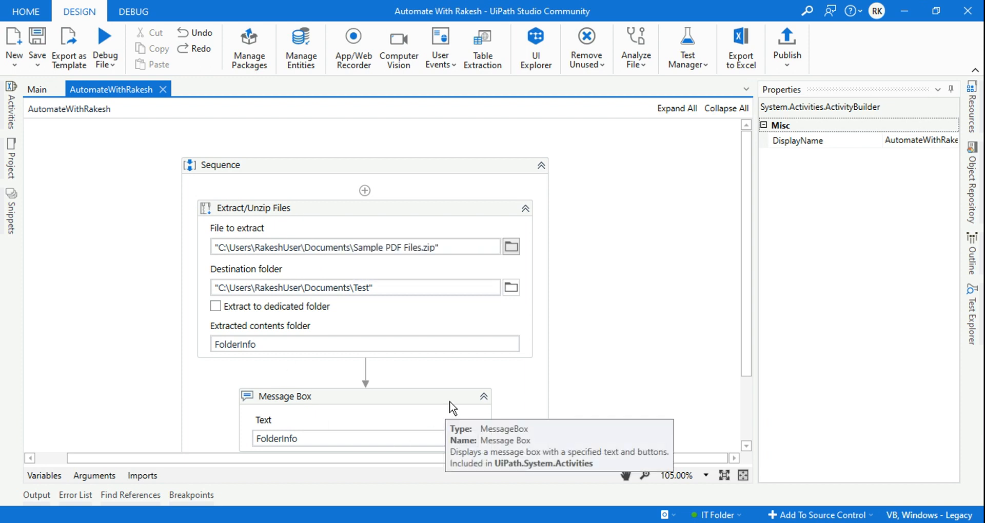
mouse_move(595, 318)
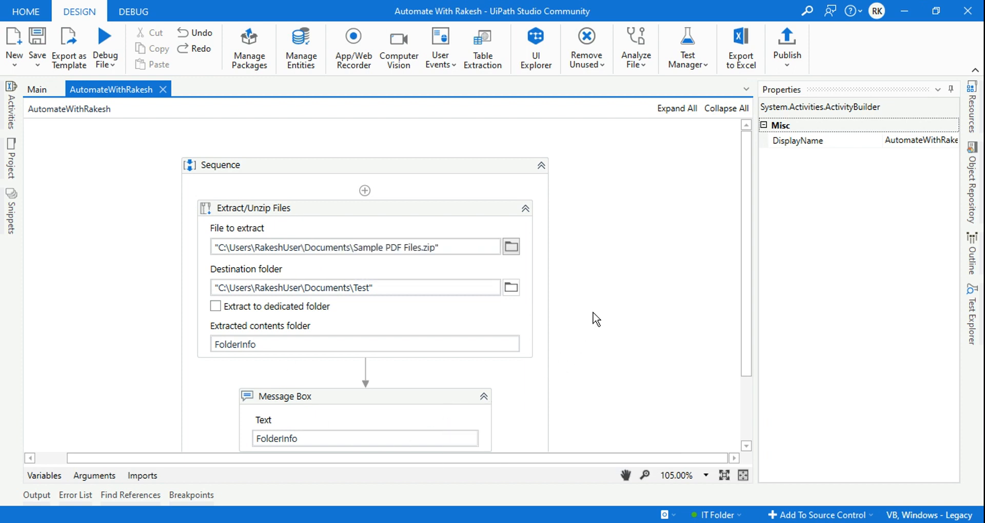
mouse_move(617, 278)
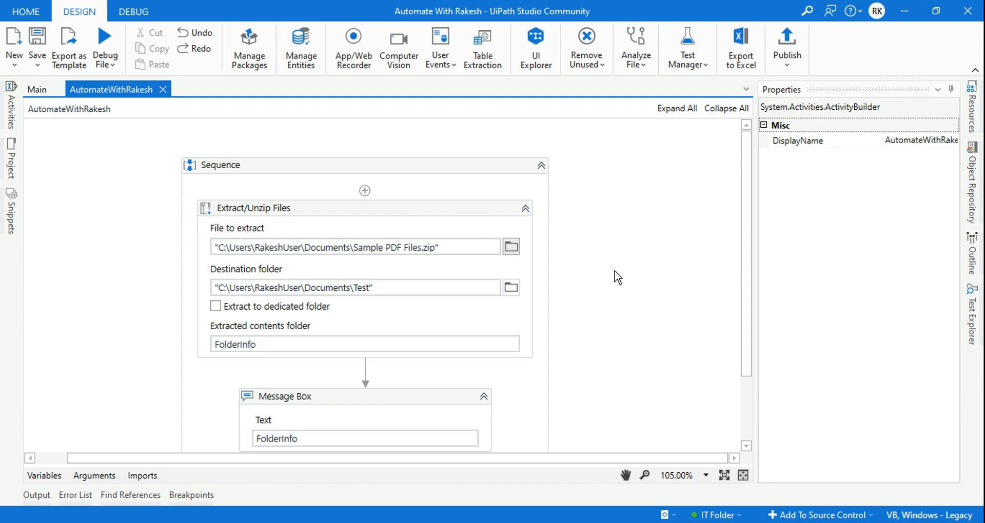